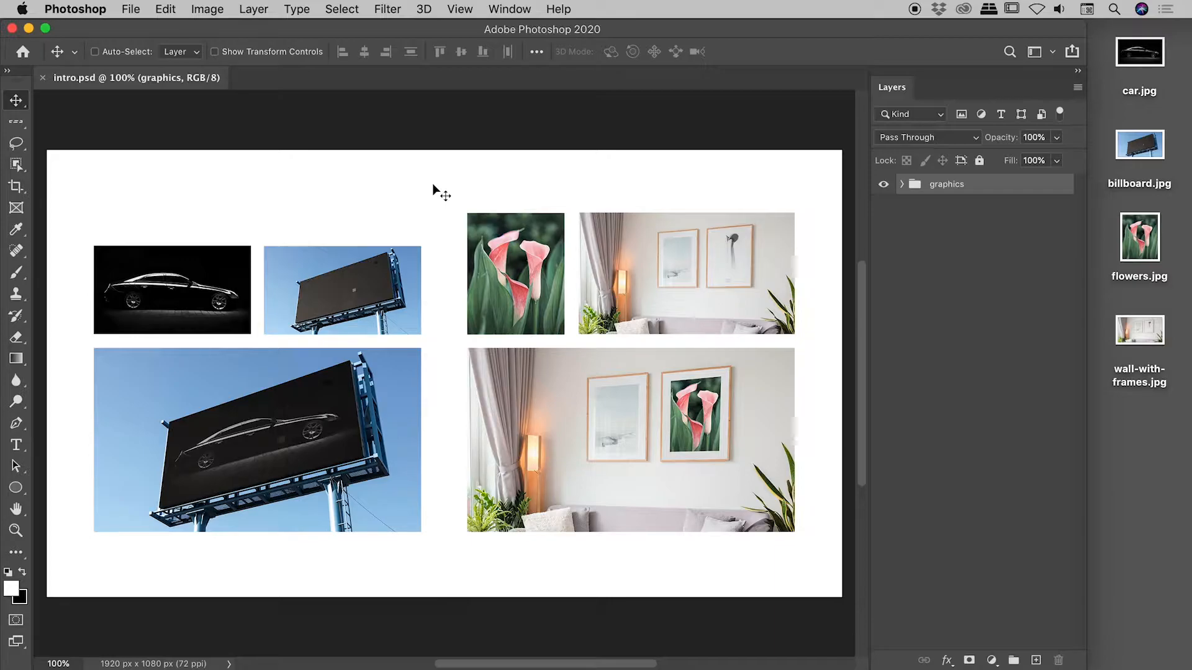
{"action": "mouse_move", "coordinate": [182, 250]}
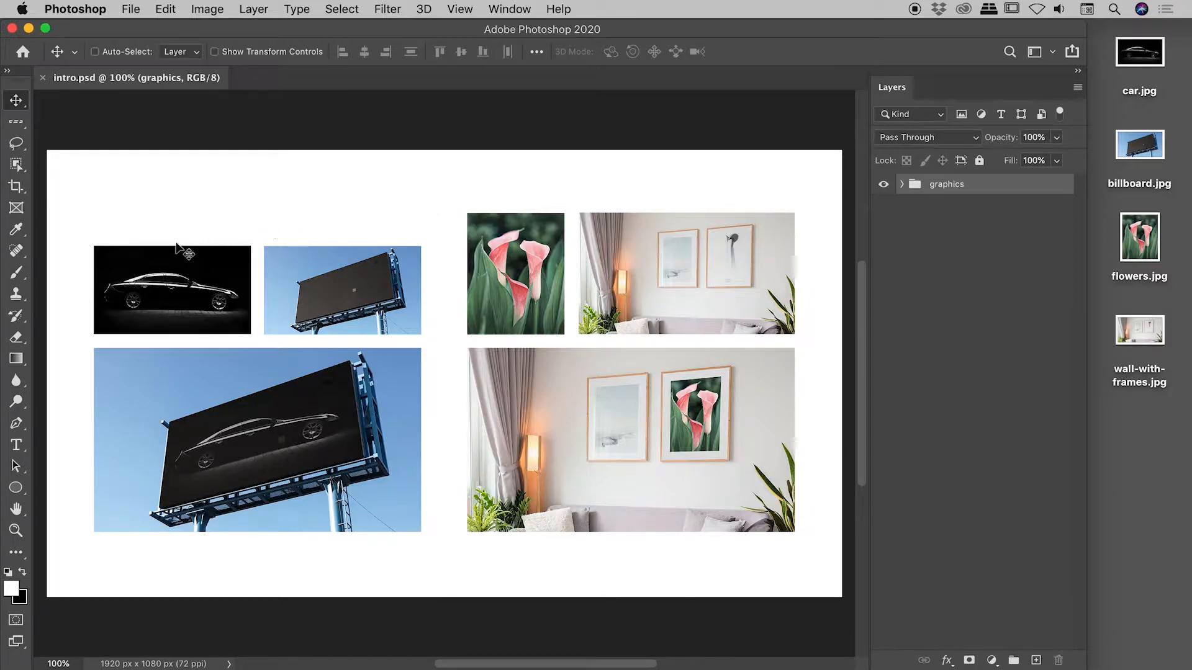
{"action": "mouse_move", "coordinate": [337, 308]}
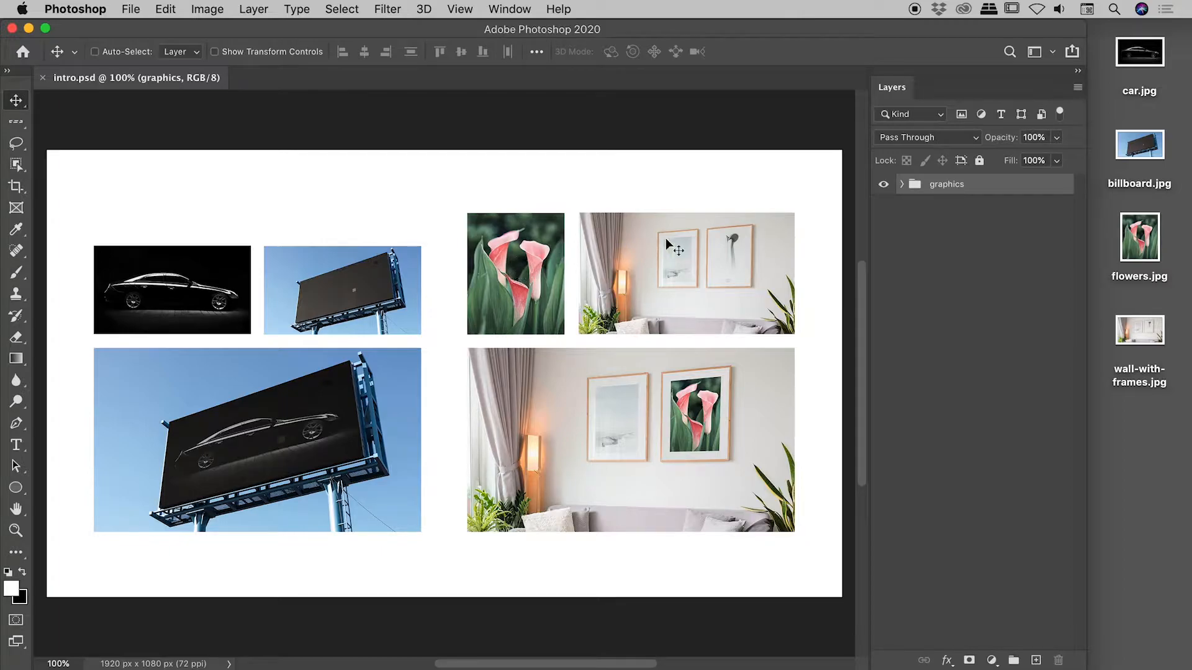
{"action": "mouse_move", "coordinate": [669, 429]}
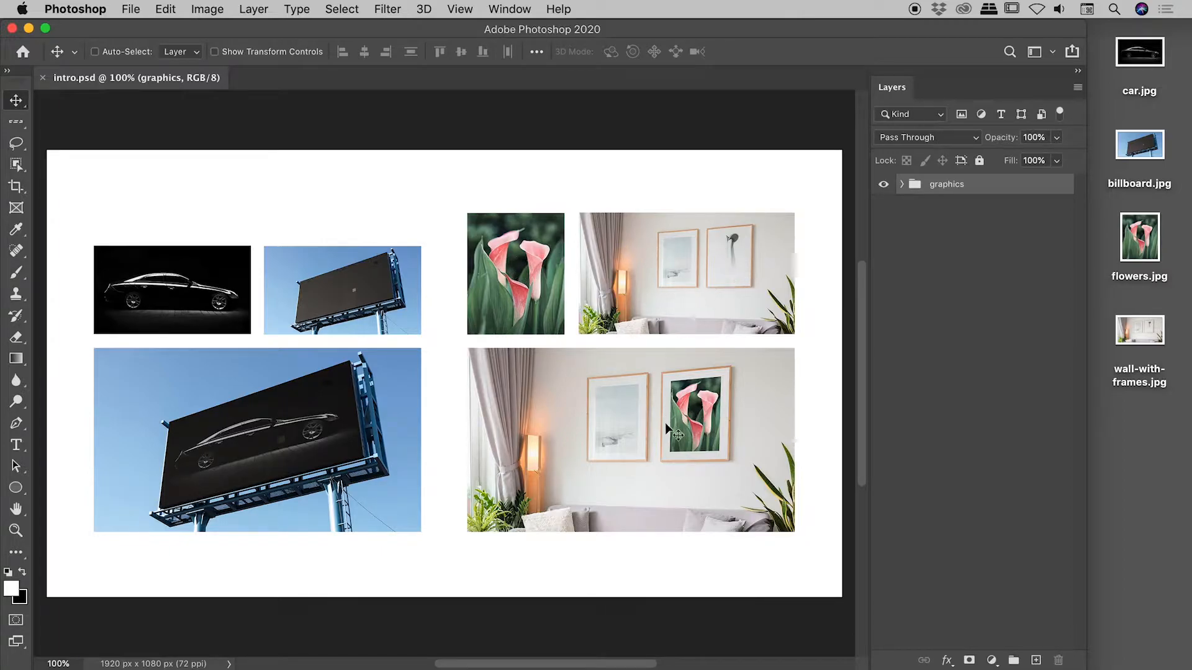
{"action": "mouse_move", "coordinate": [696, 408]}
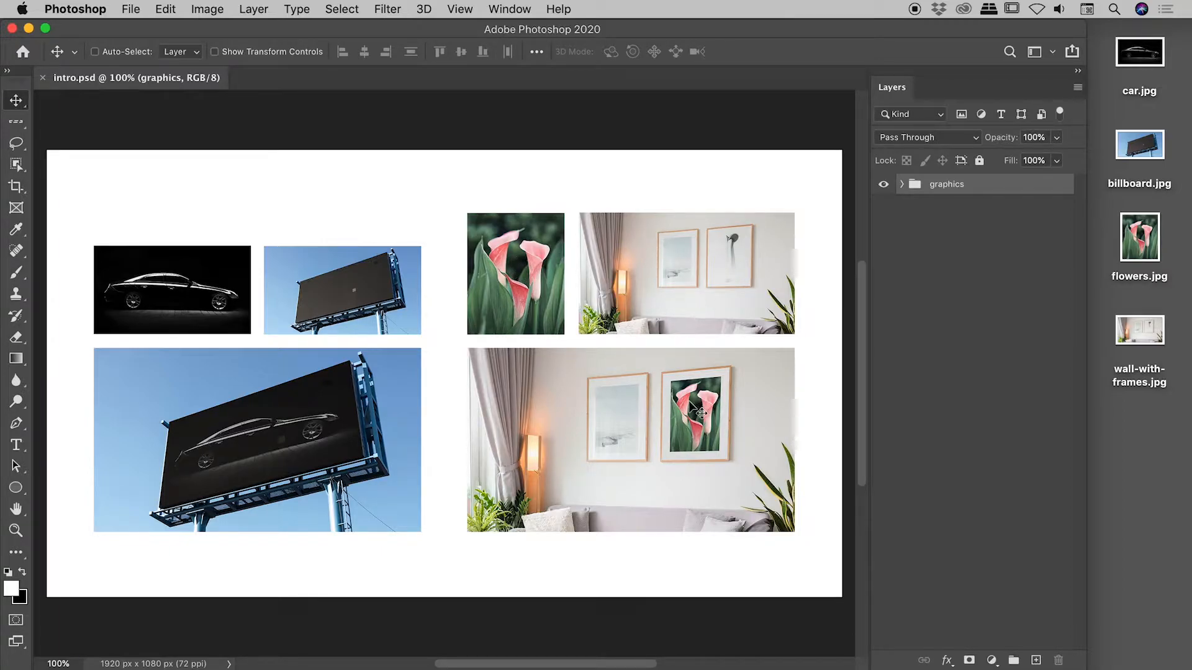
Close the overview document and open car.jpg and billboard.jpg from the desktop
{"action": "left_click", "coordinate": [43, 77]}
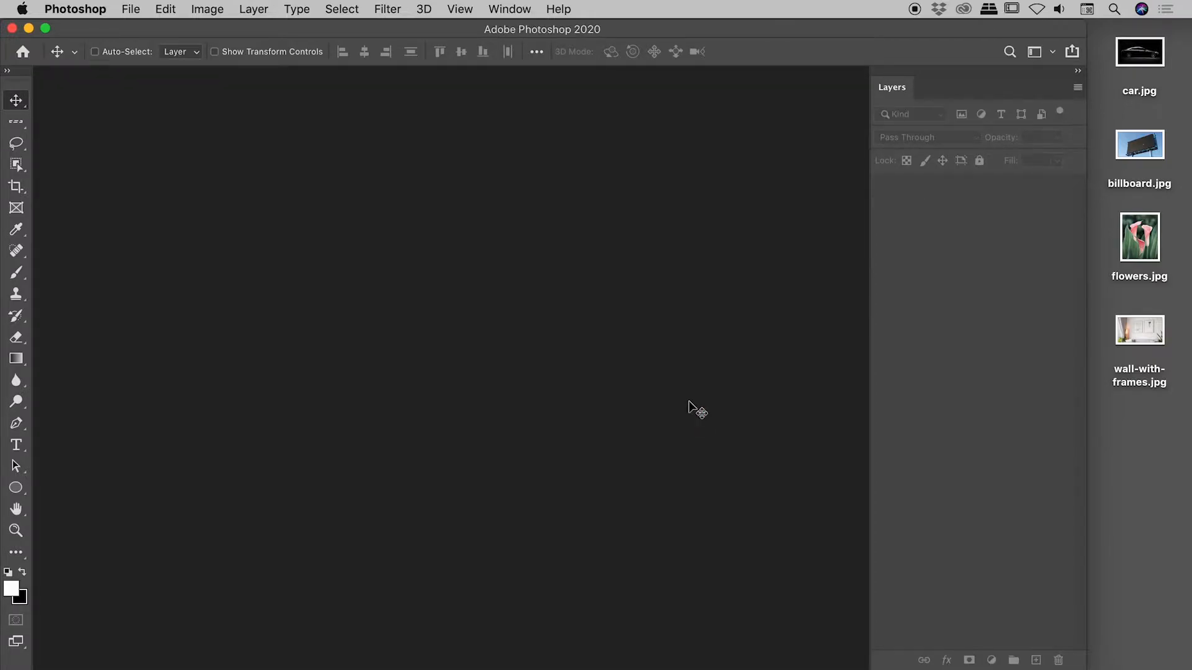
{"action": "left_click", "coordinate": [1138, 52]}
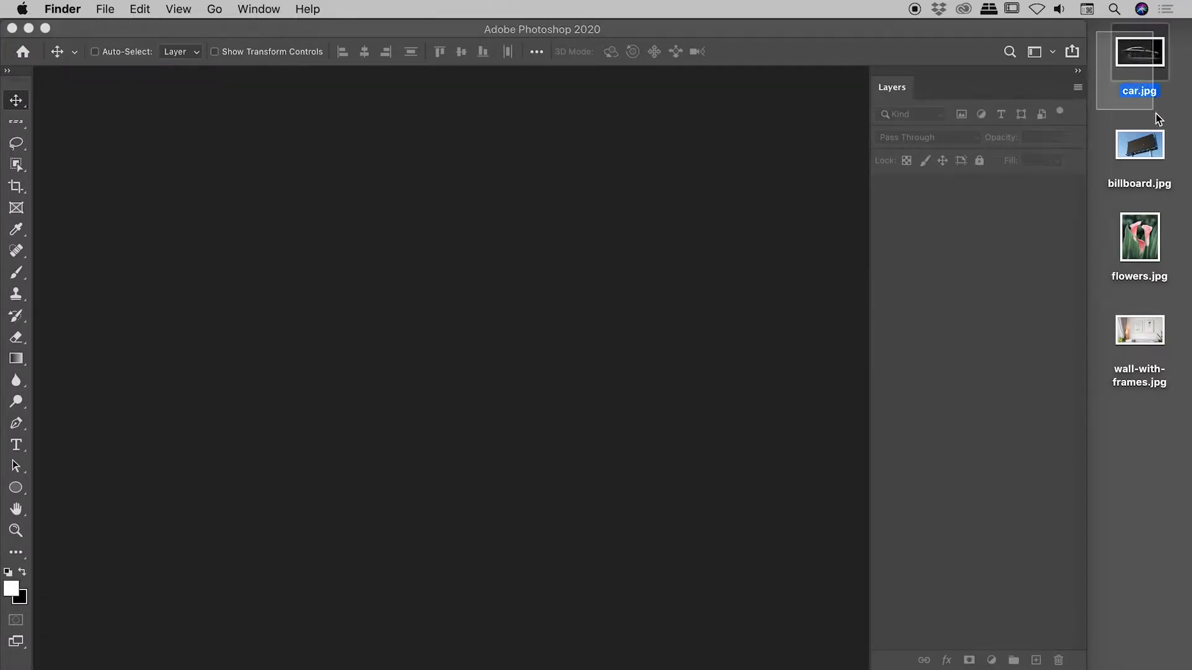
{"action": "left_click", "coordinate": [1138, 144]}
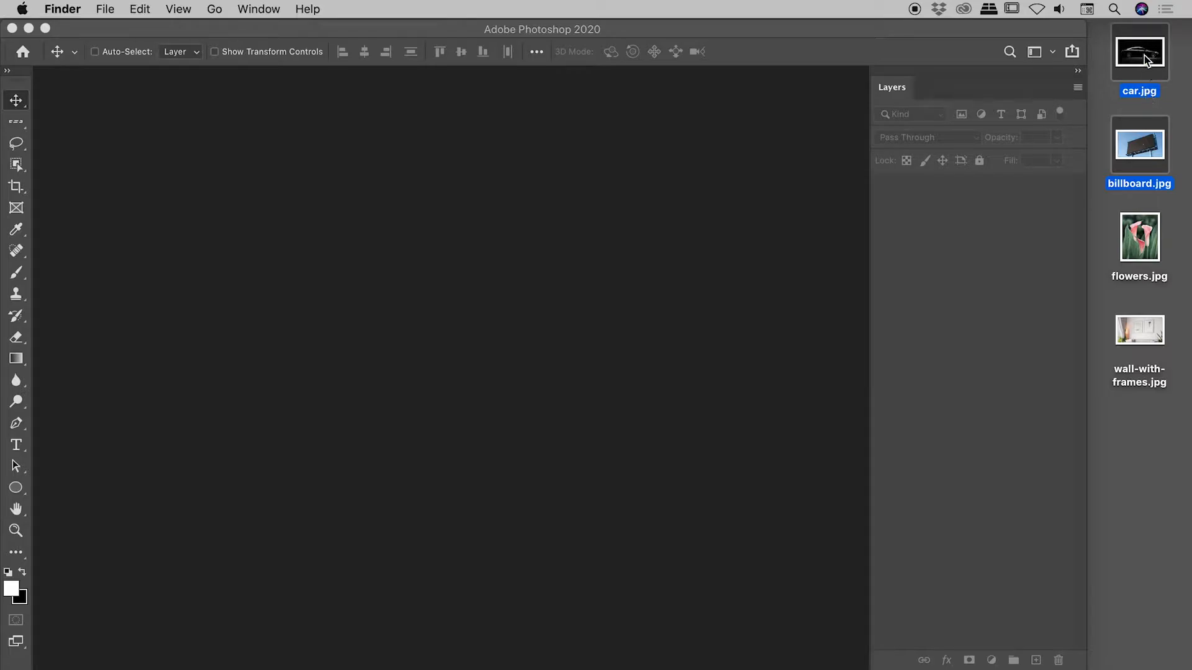
{"action": "double_click", "coordinate": [1138, 144]}
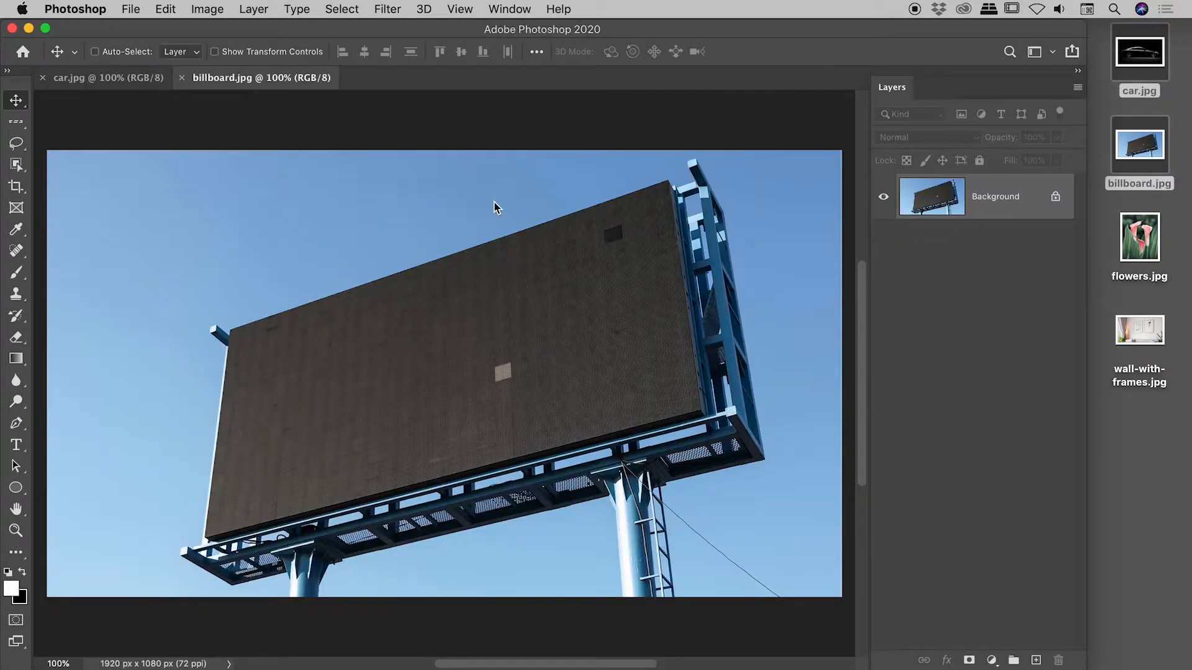
Copy the whole car photo and paste it as a new layer into the billboard document
{"action": "left_click", "coordinate": [106, 77]}
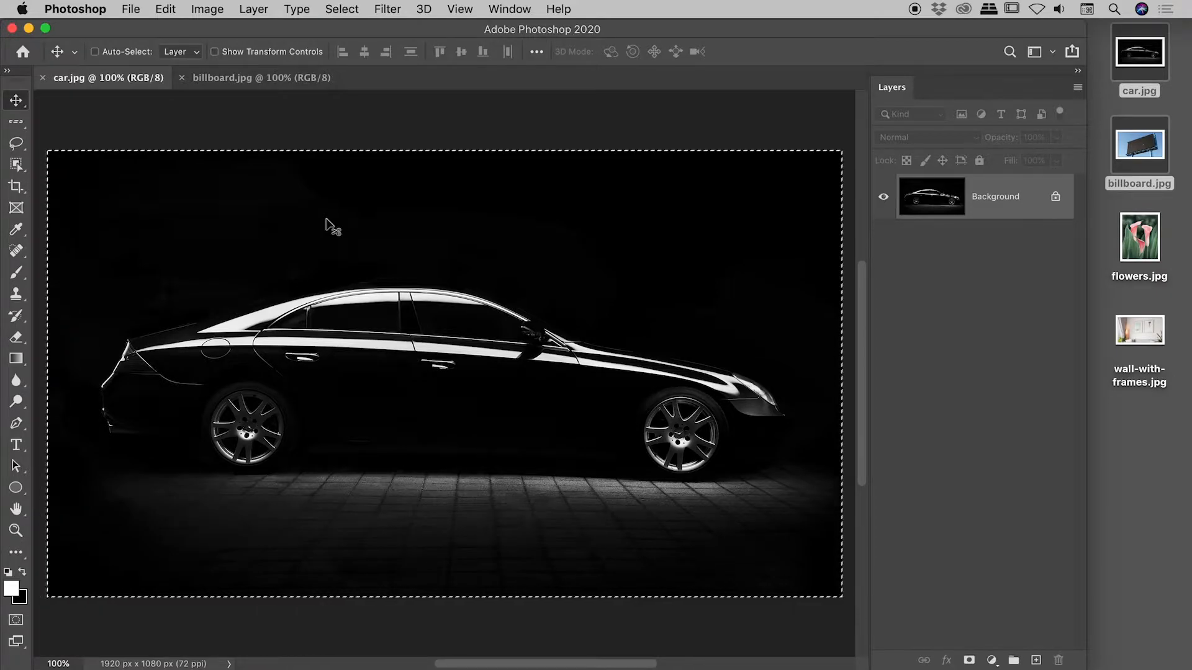
{"action": "left_click", "coordinate": [94, 52]}
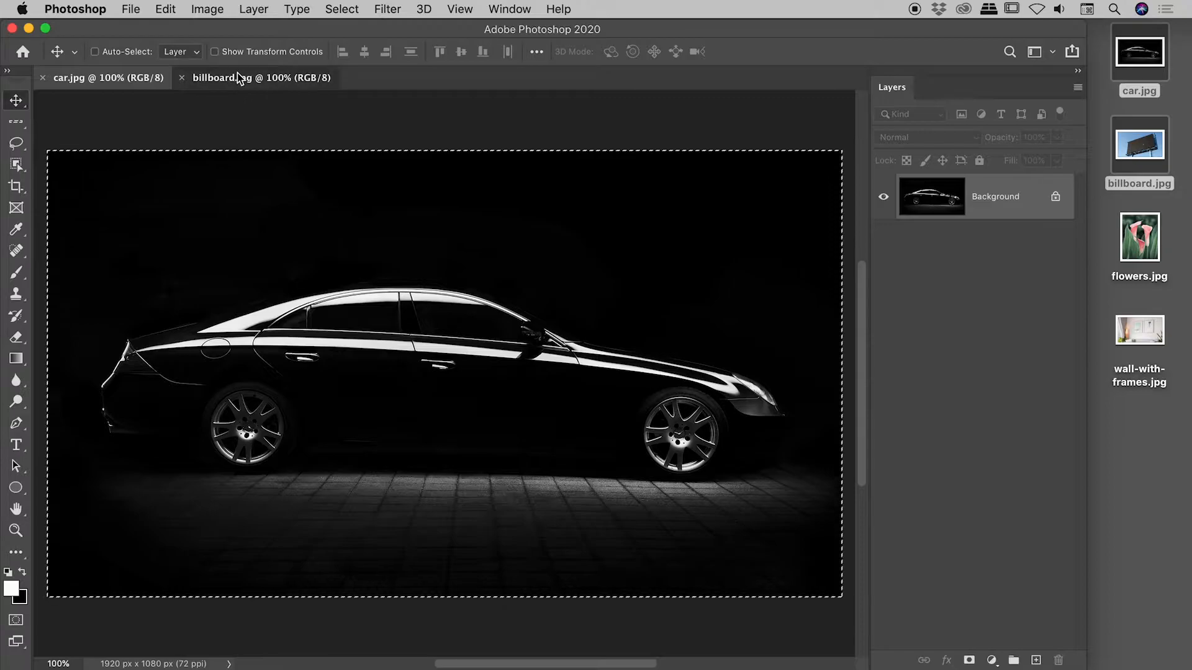
{"action": "left_click", "coordinate": [261, 77]}
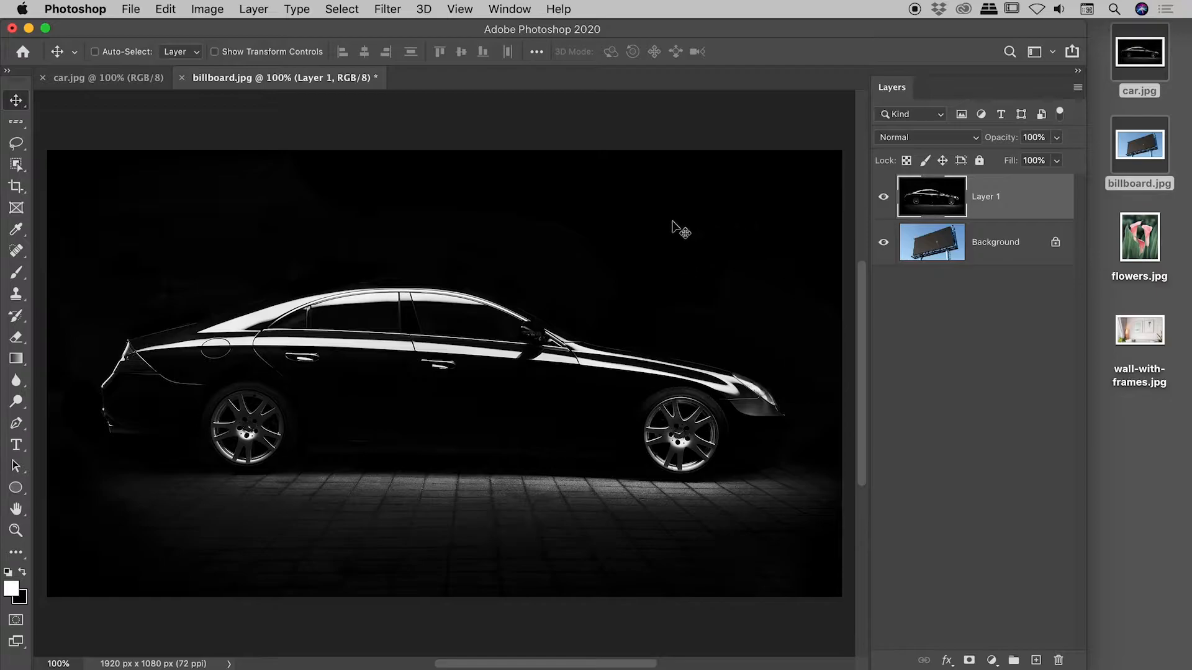
{"action": "mouse_move", "coordinate": [1008, 199]}
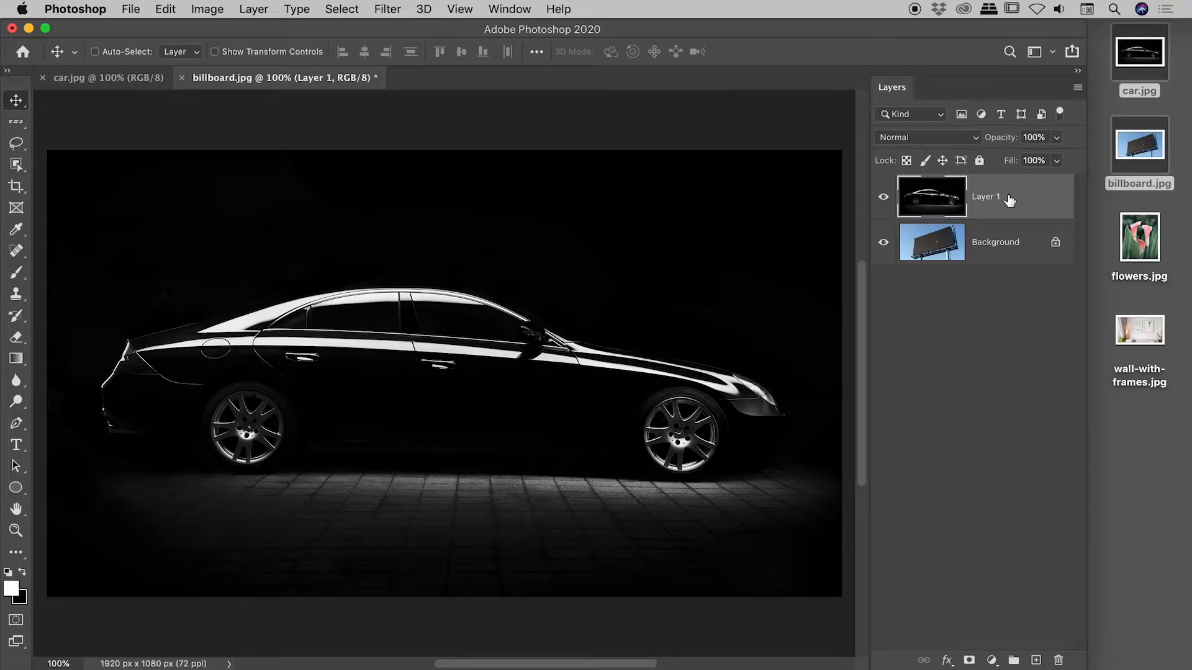
Free-transform the pasted car layer, scaling and skewing it over the billboard face
{"action": "left_click", "coordinate": [164, 9]}
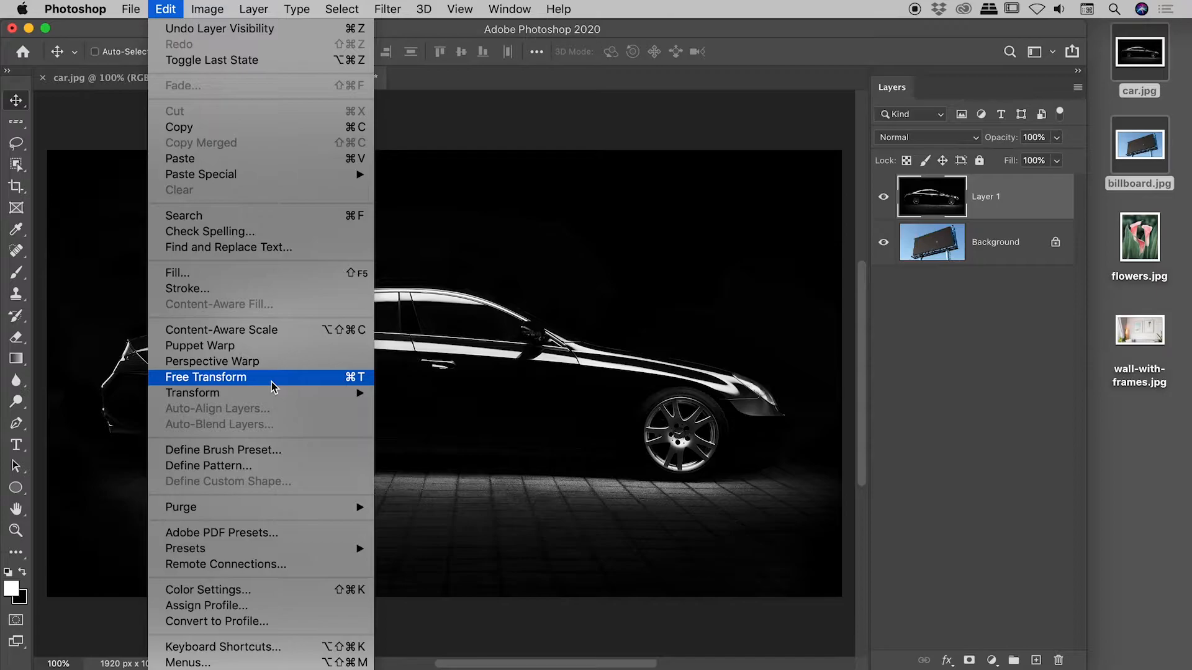
{"action": "mouse_move", "coordinate": [355, 384]}
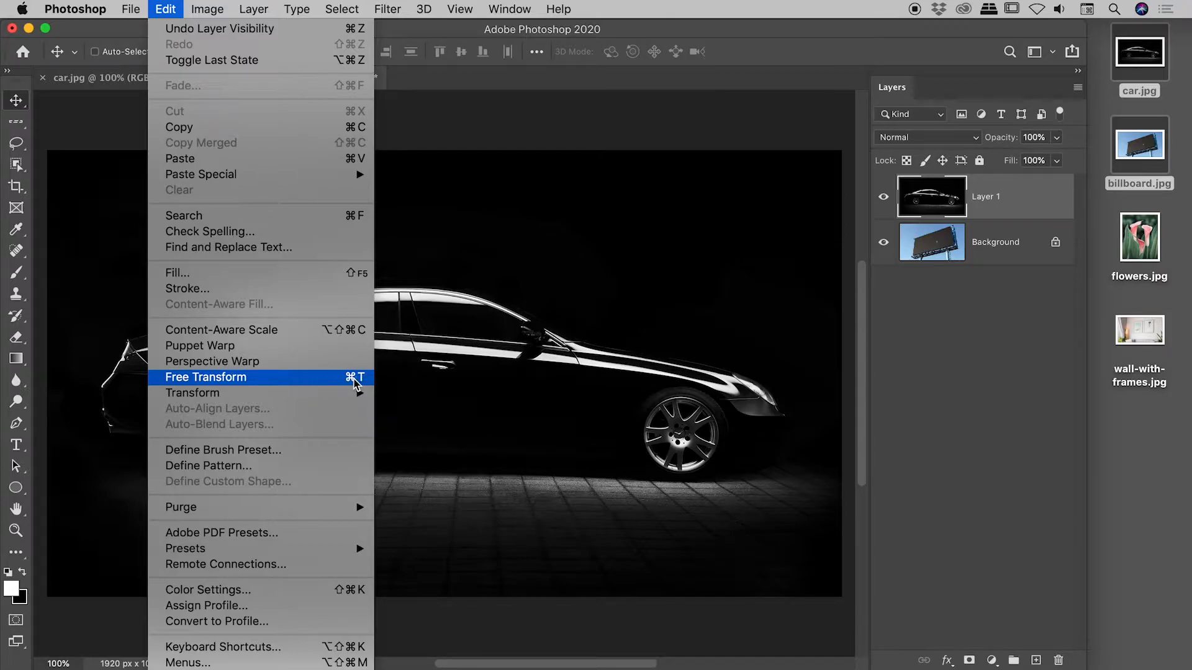
{"action": "mouse_move", "coordinate": [316, 388]}
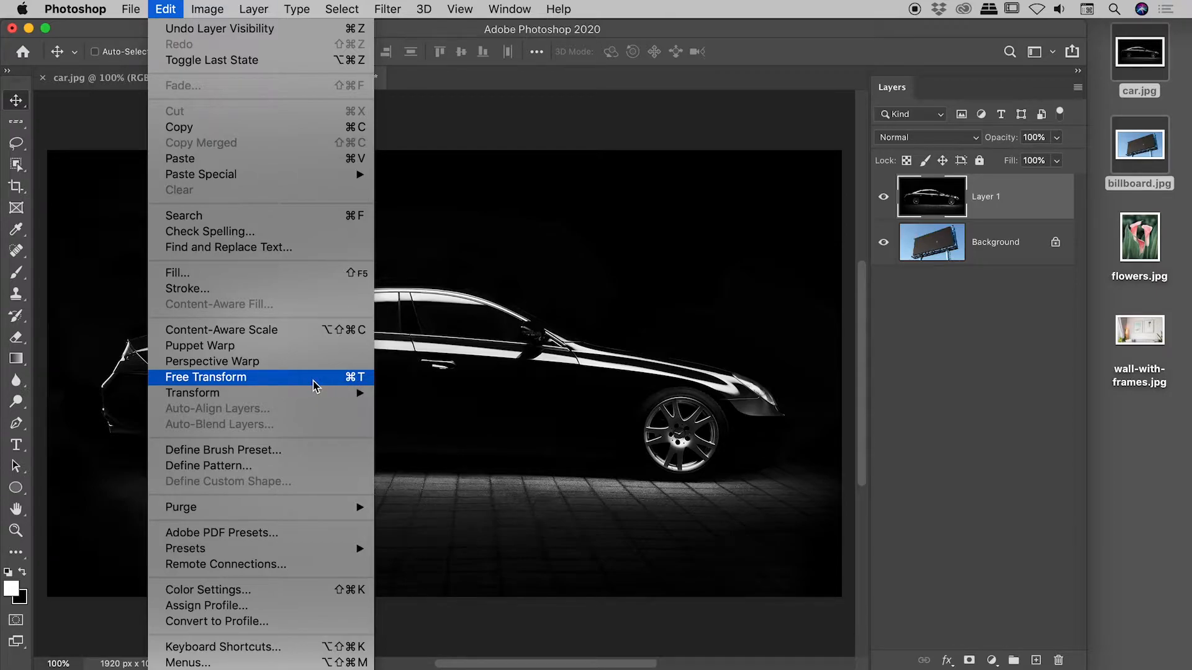
{"action": "left_click", "coordinate": [206, 377]}
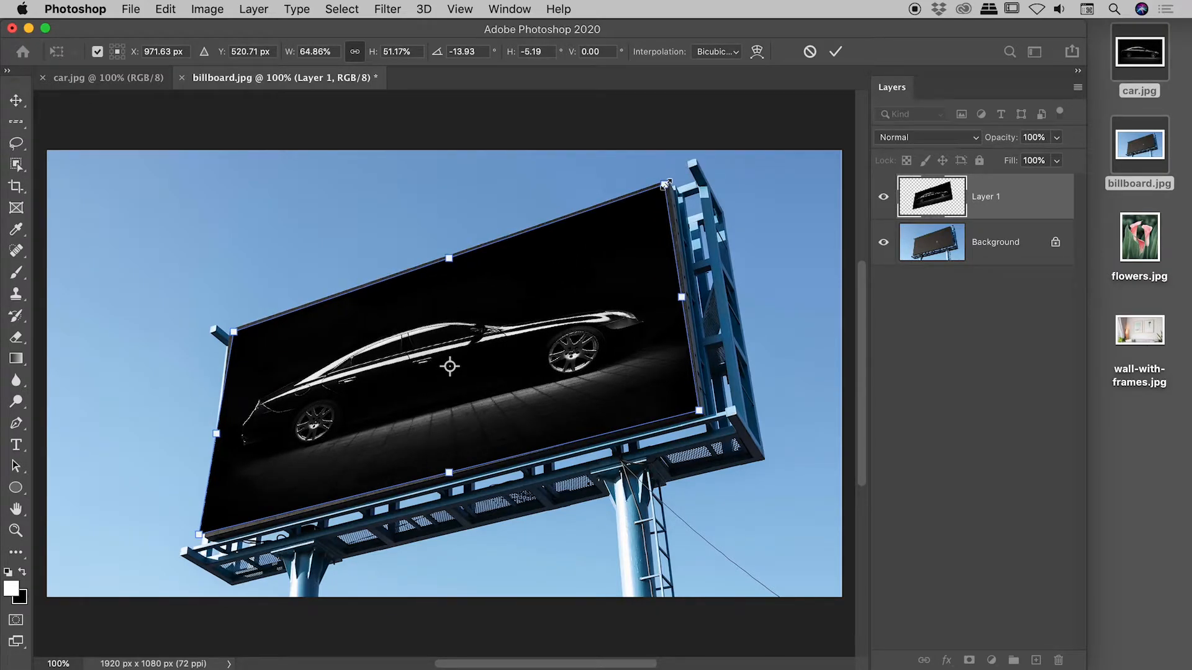
{"action": "left_click", "coordinate": [836, 53]}
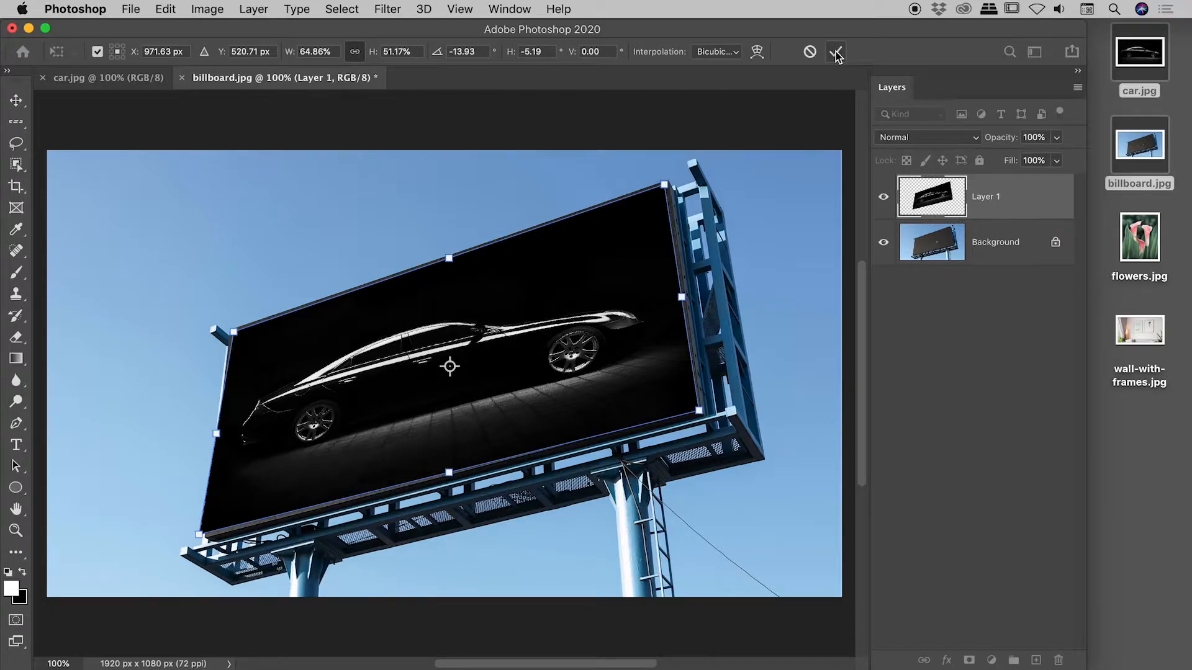
Apply the fit, then skew the car layer's top-left corner outward in a new transform
{"action": "left_click", "coordinate": [836, 52]}
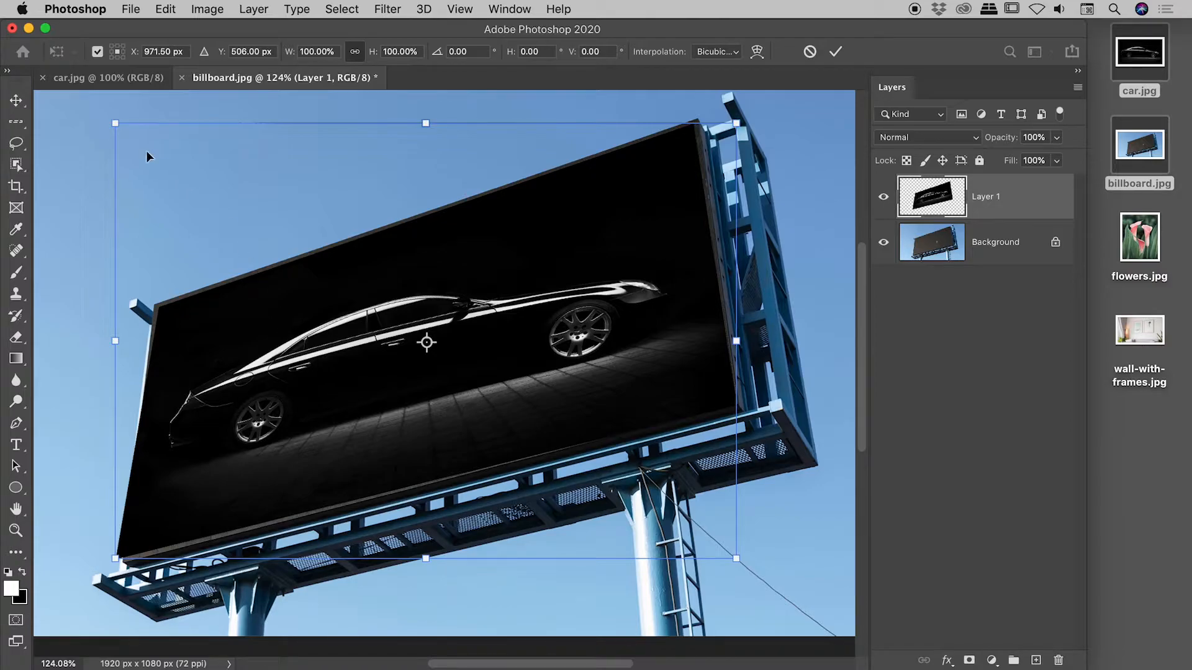
{"action": "mouse_move", "coordinate": [116, 127]}
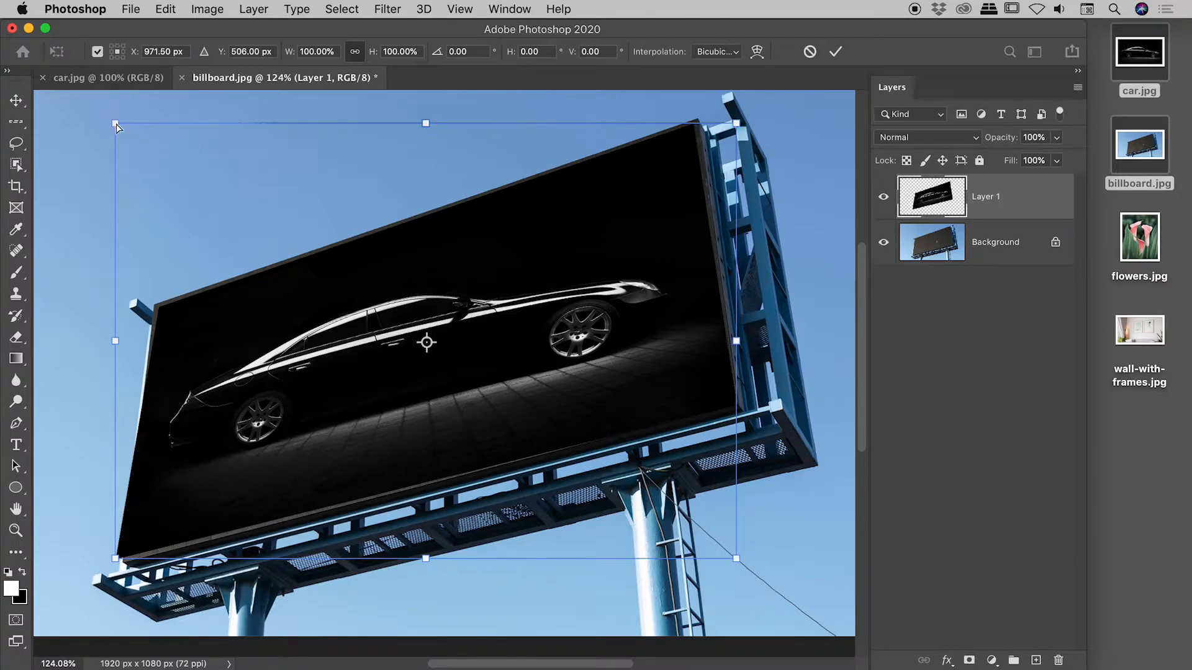
{"action": "left_click_drag", "start_coordinate": [114, 126], "coordinate": [72, 184]}
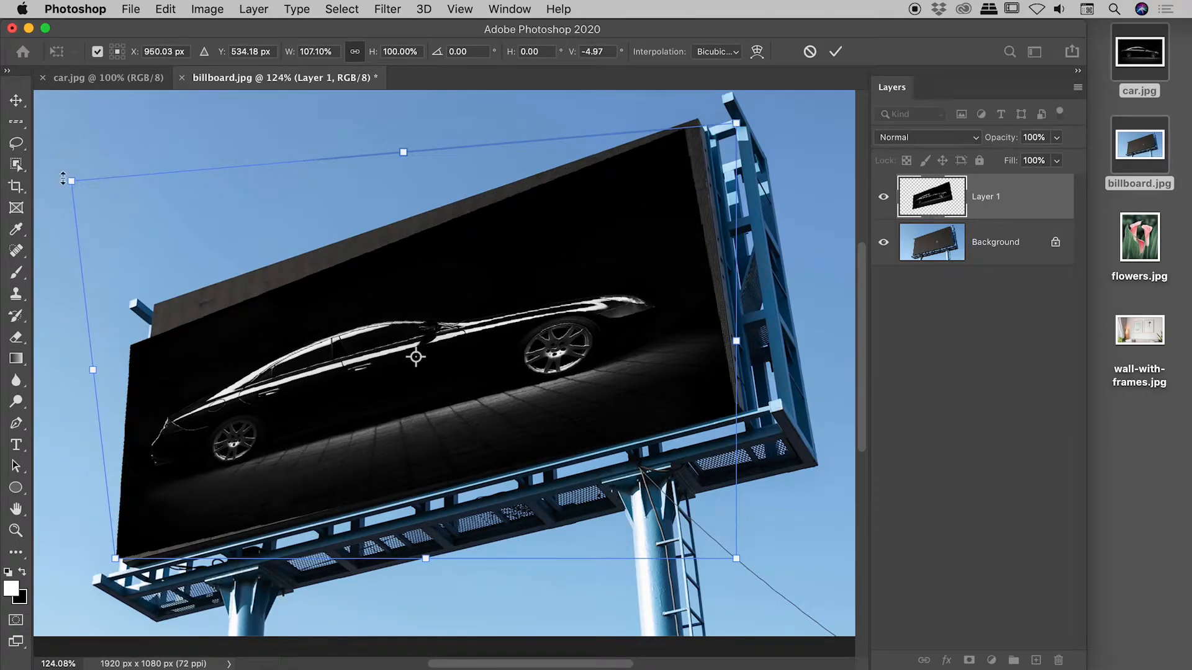
{"action": "mouse_move", "coordinate": [107, 362]}
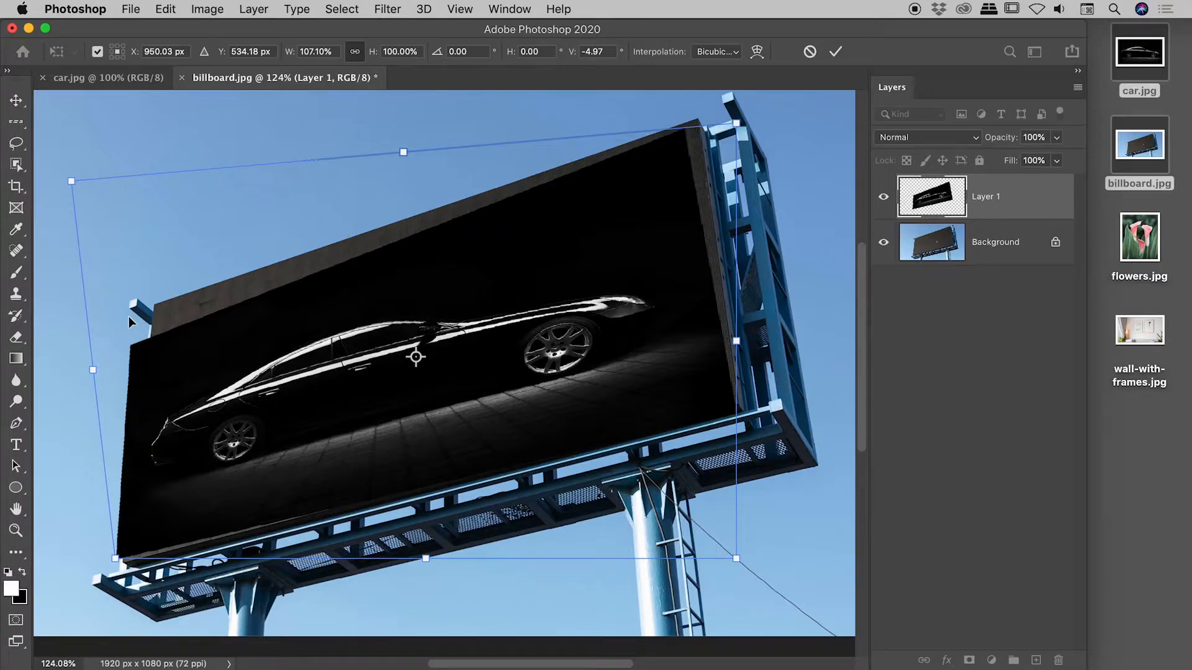
{"action": "mouse_move", "coordinate": [340, 238]}
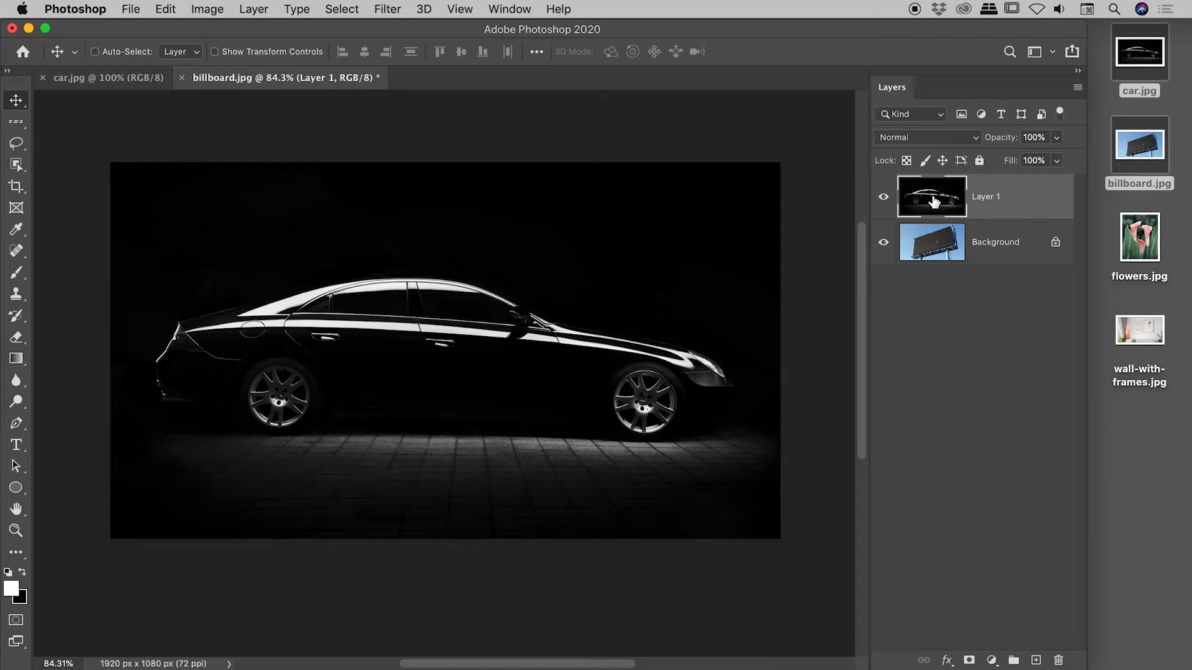
Bring up Layer 1's options to convert the car layer to a Smart Object
{"action": "right_click", "coordinate": [930, 196]}
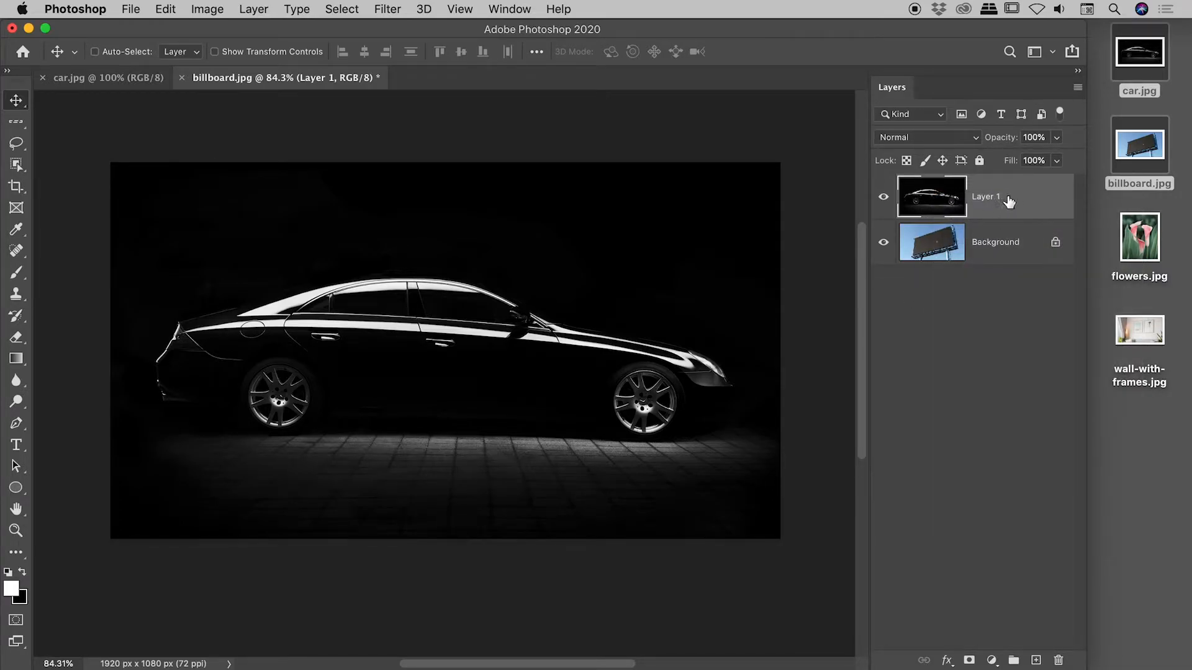
{"action": "right_click", "coordinate": [985, 196]}
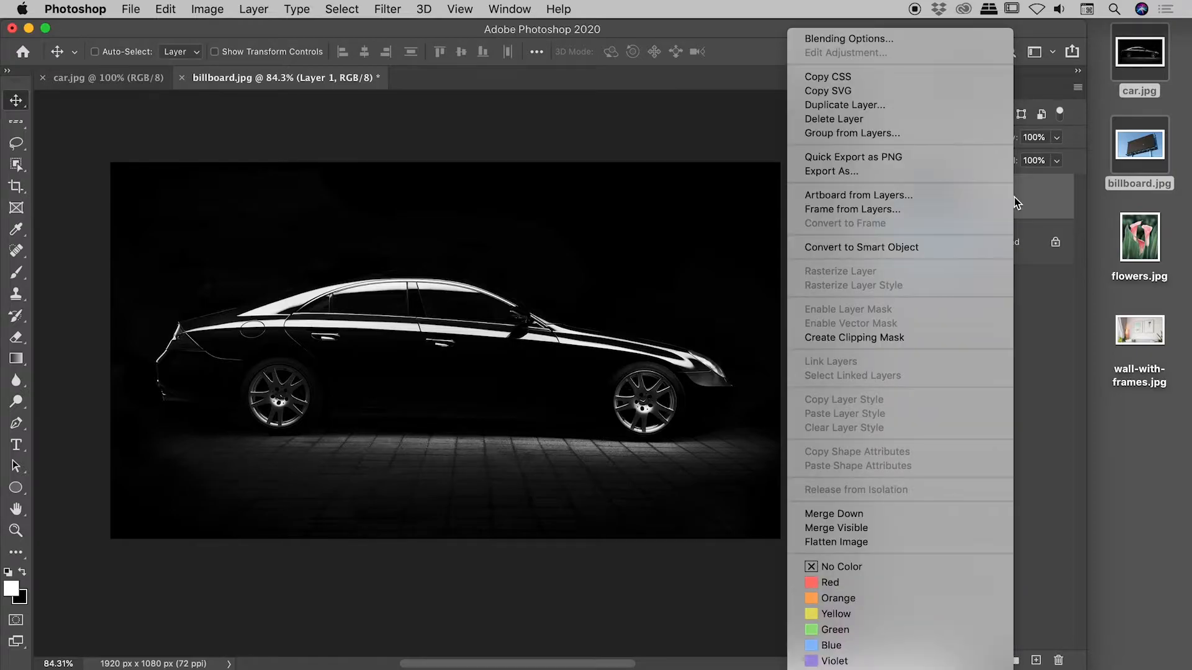
{"action": "mouse_move", "coordinate": [862, 247]}
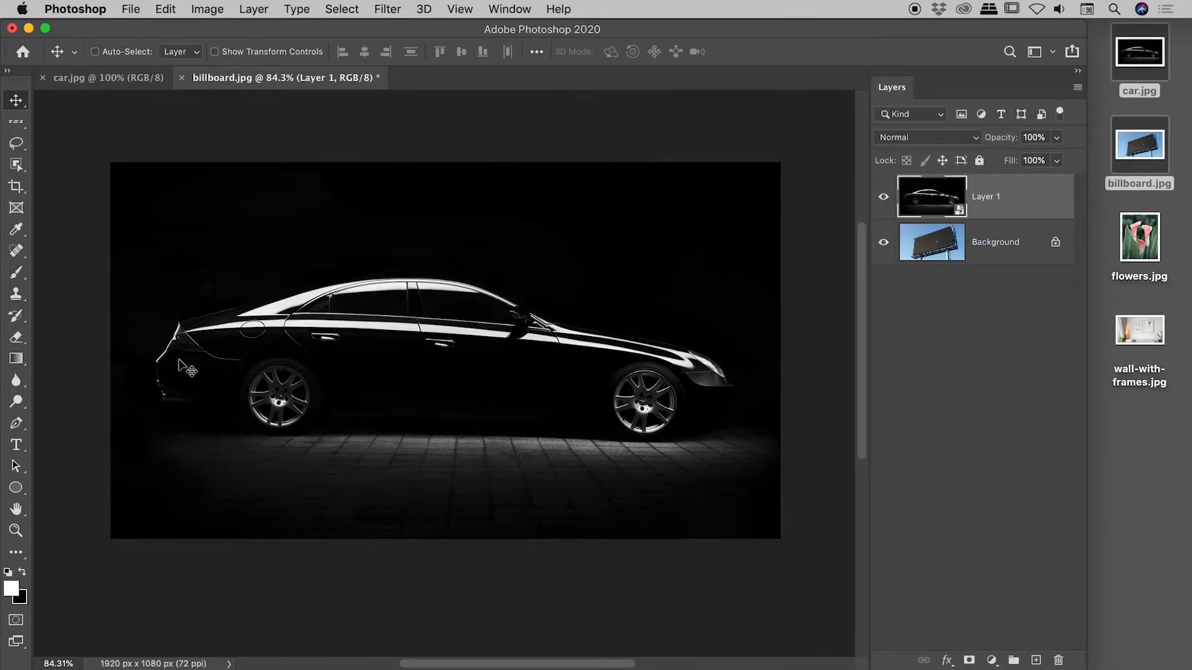
{"action": "mouse_move", "coordinate": [481, 289]}
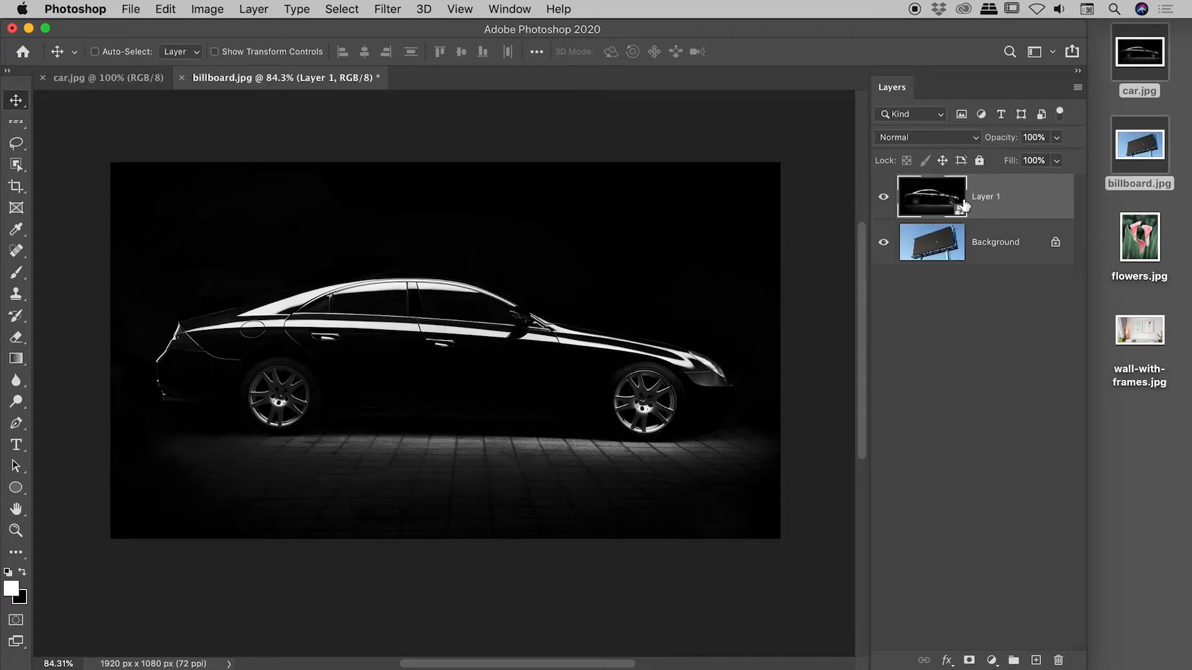
{"action": "mouse_move", "coordinate": [953, 204]}
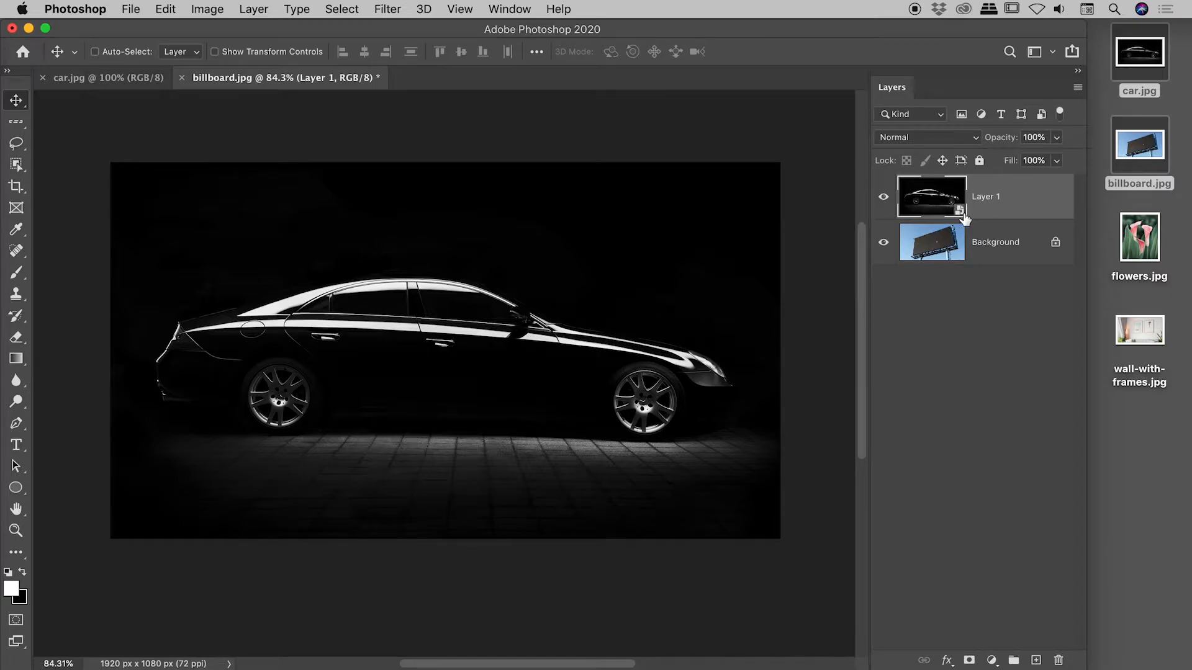
{"action": "mouse_move", "coordinate": [939, 207]}
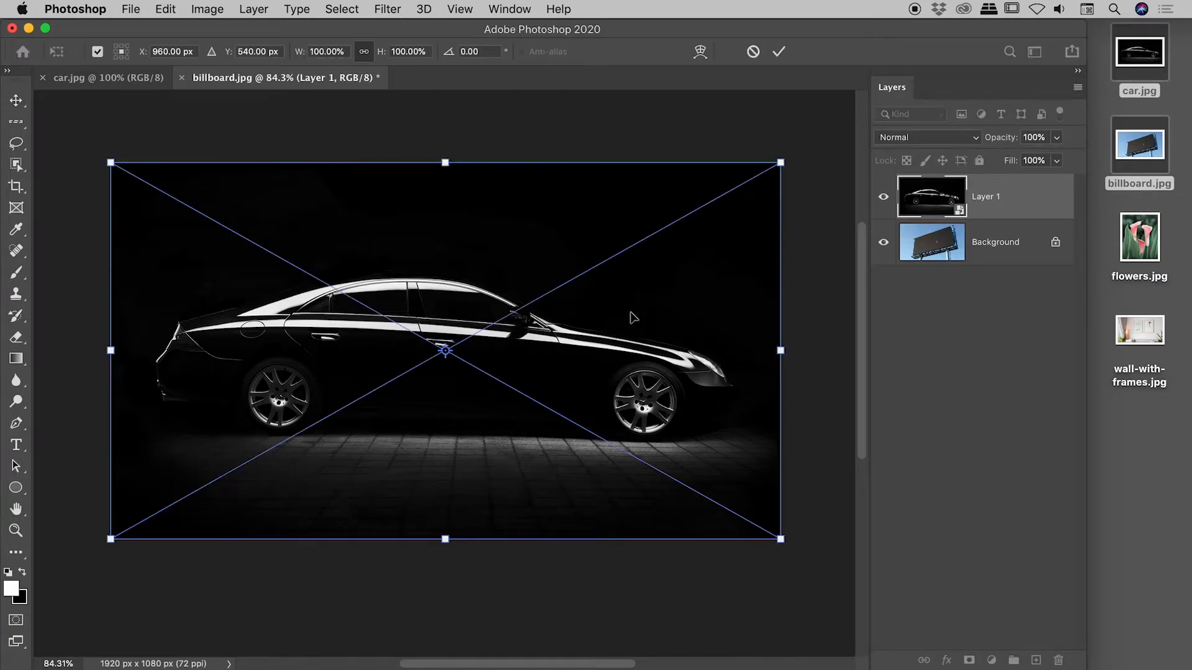
{"action": "mouse_move", "coordinate": [784, 172]}
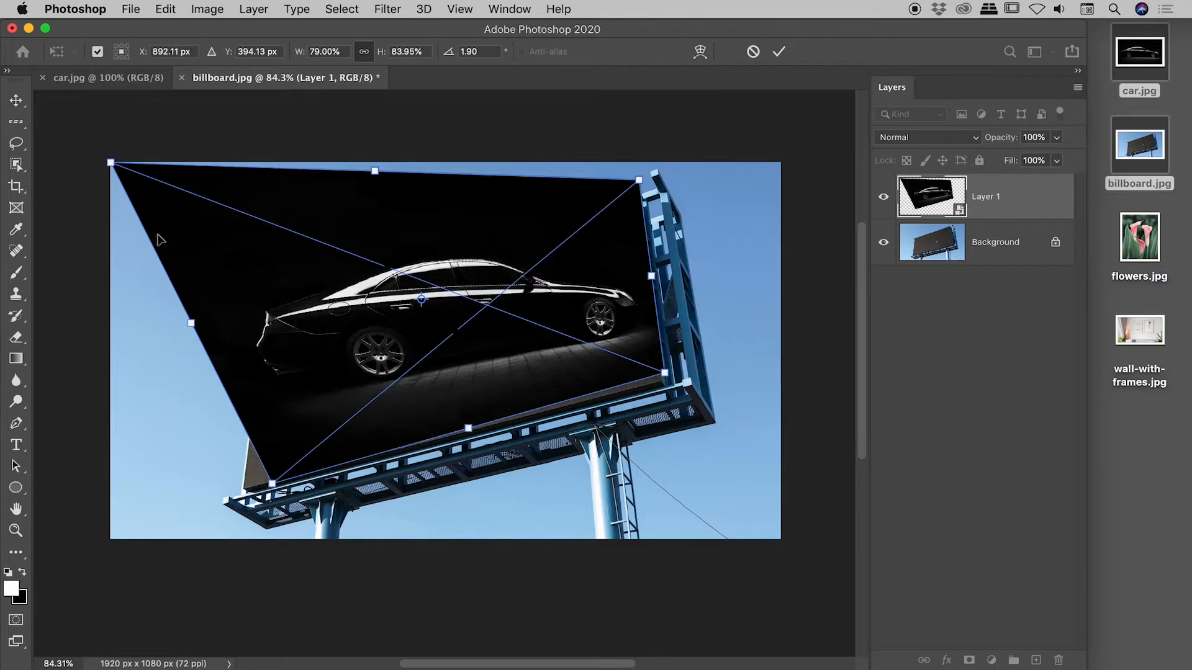
Drag the car photo's corner onto the billboard's top-left corner and commit the distortion
{"action": "left_click_drag", "start_coordinate": [111, 162], "coordinate": [269, 309]}
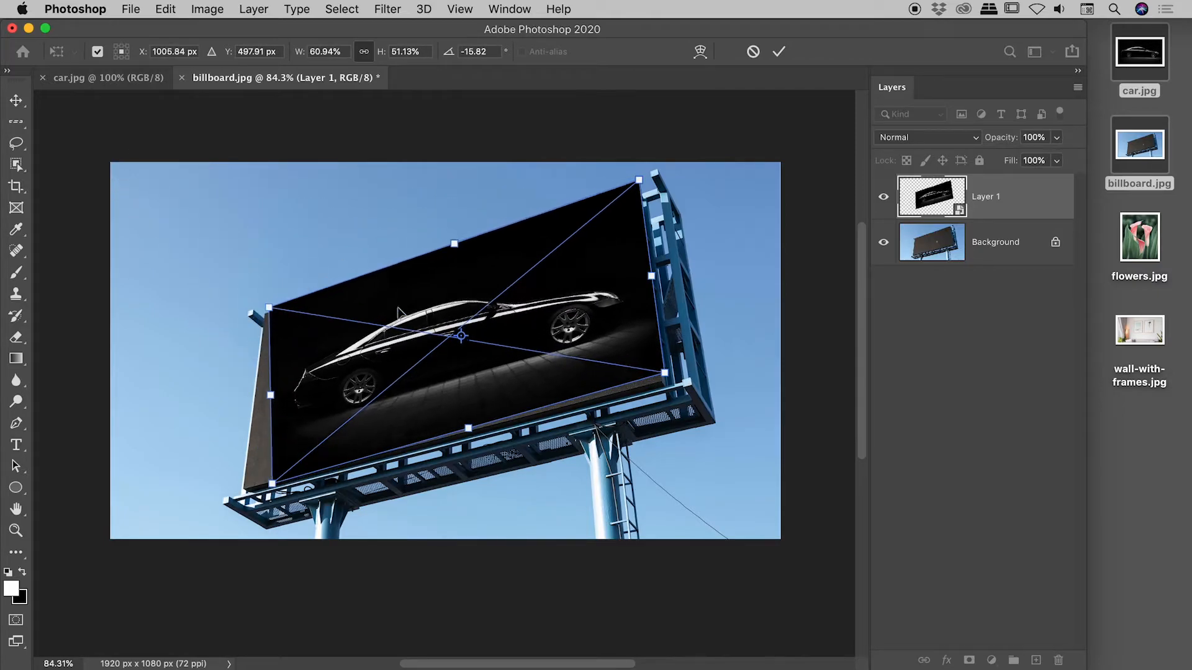
{"action": "left_click", "coordinate": [778, 52]}
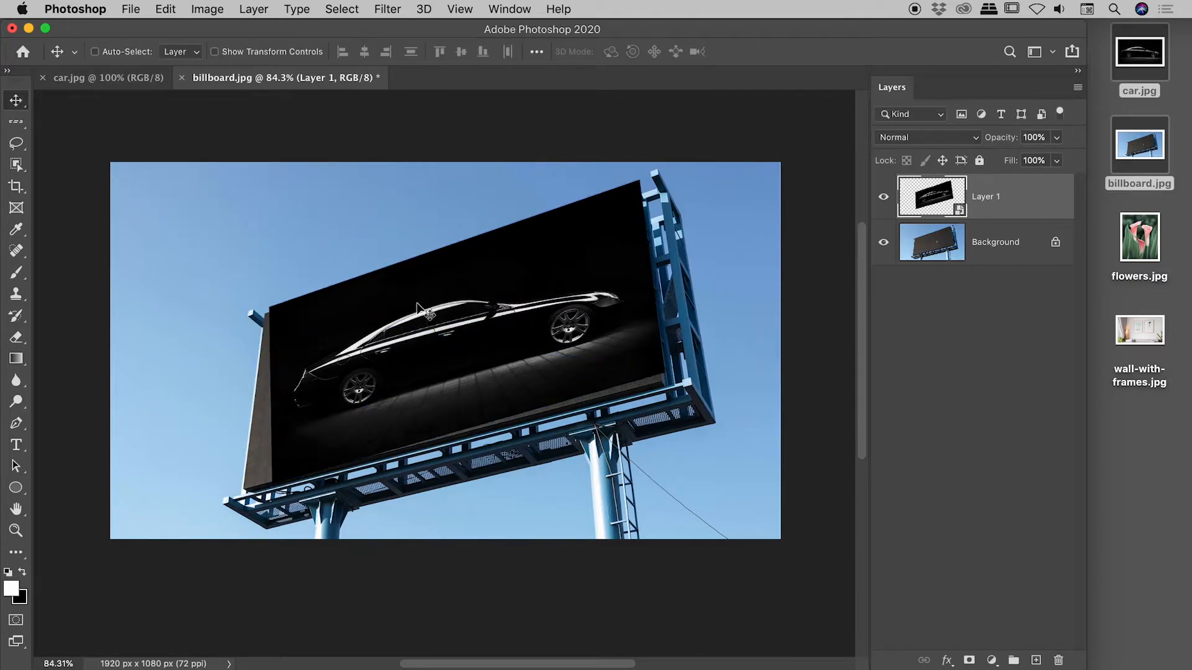
{"action": "mouse_move", "coordinate": [343, 293]}
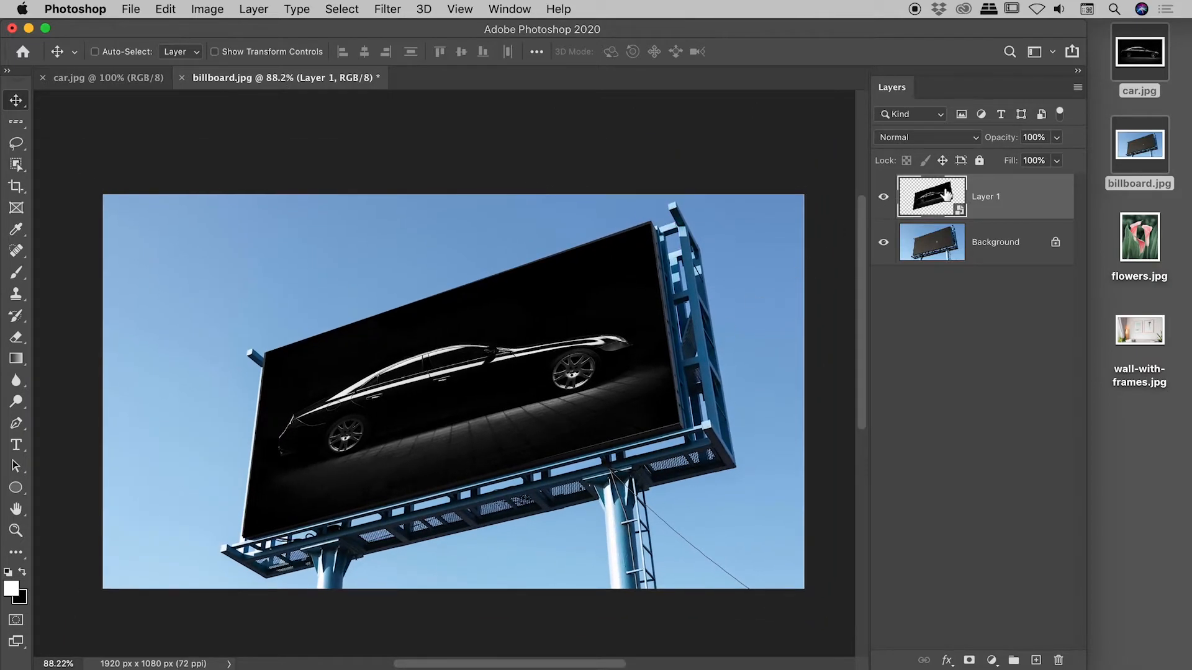
{"action": "mouse_move", "coordinate": [688, 297]}
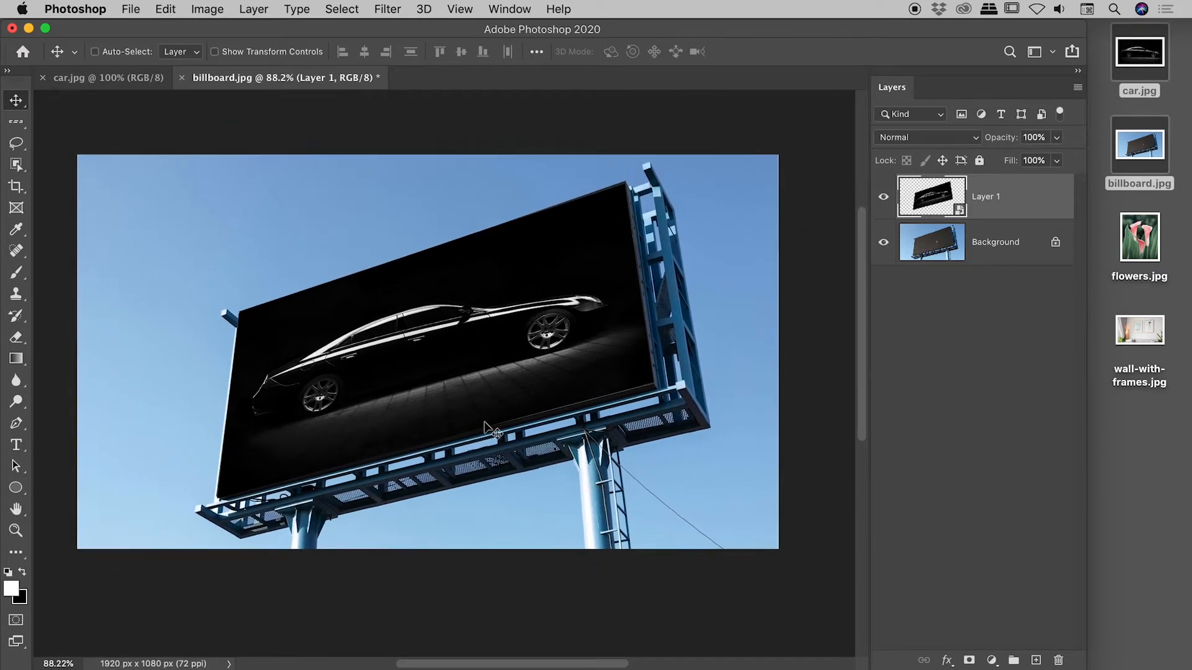
{"action": "mouse_move", "coordinate": [865, 285]}
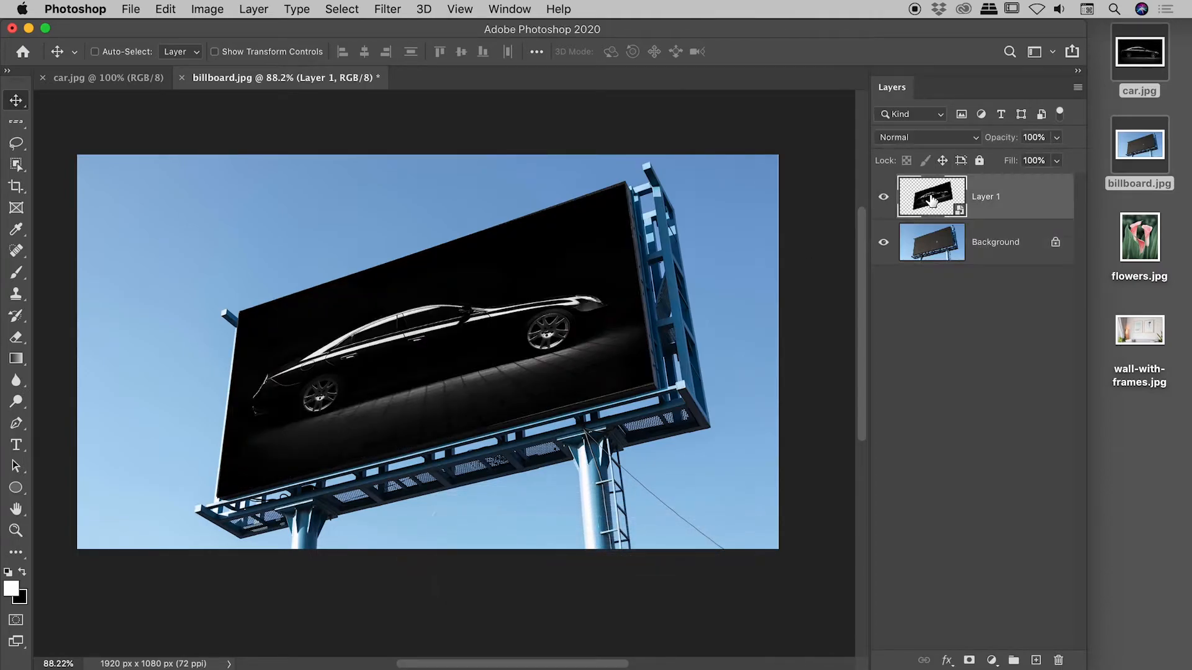
{"action": "mouse_move", "coordinate": [931, 196]}
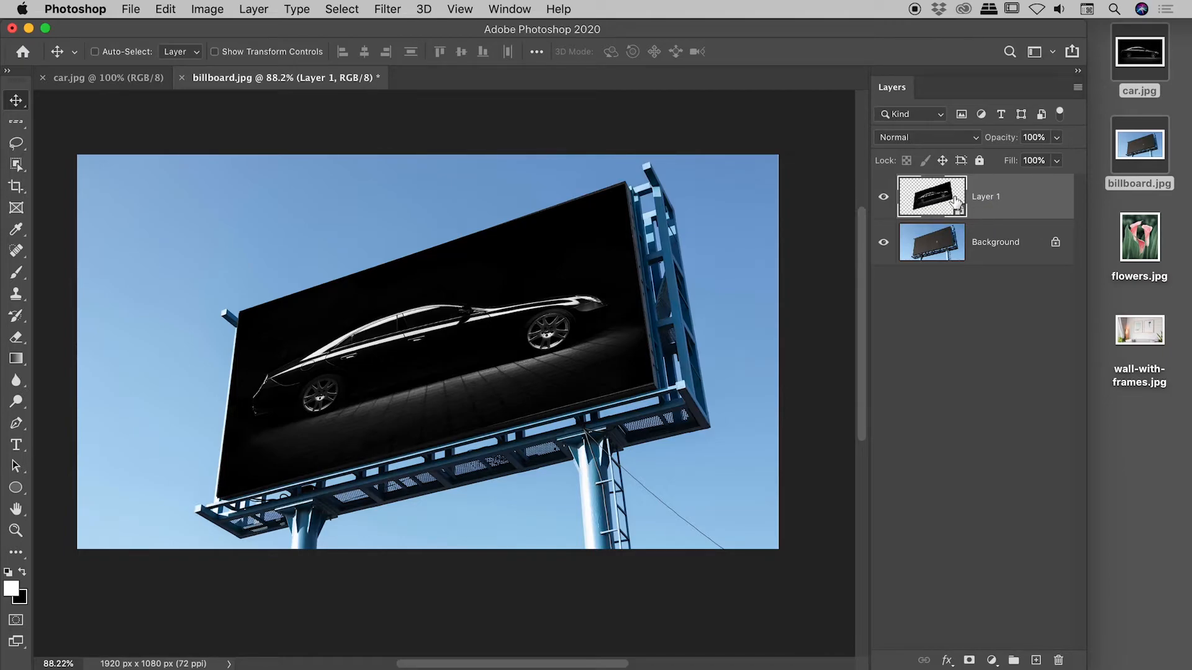
Try the layer blend modes and keep the car layer at Normal blending
{"action": "left_click", "coordinate": [927, 137]}
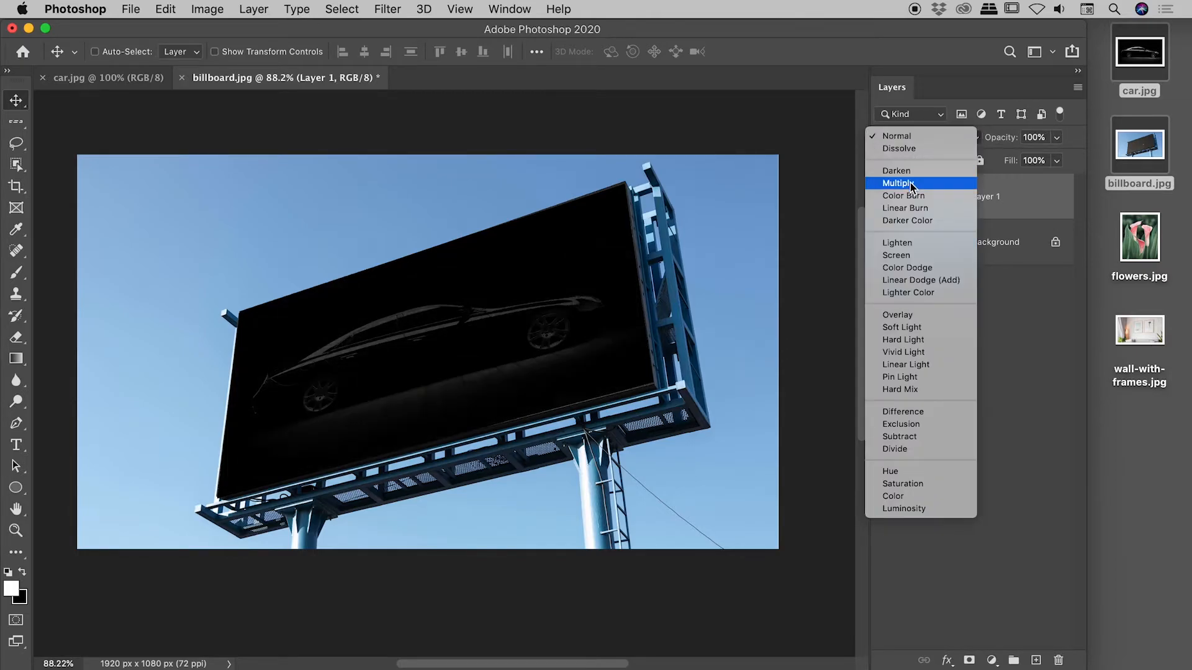
{"action": "mouse_move", "coordinate": [906, 268]}
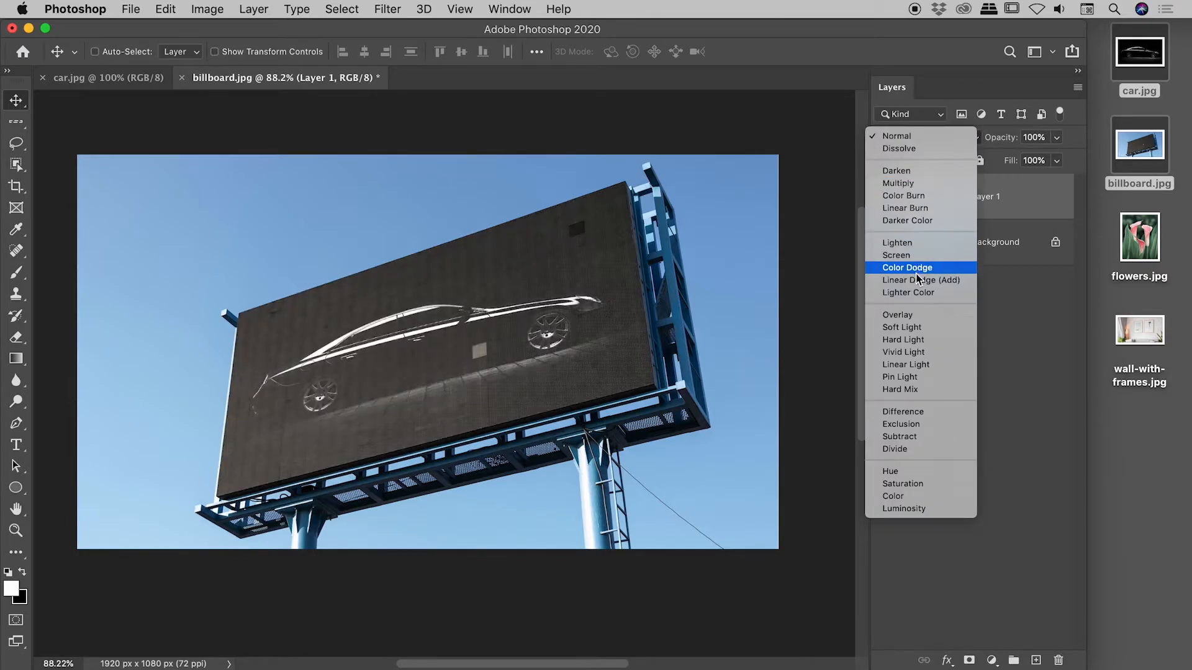
{"action": "mouse_move", "coordinate": [895, 254]}
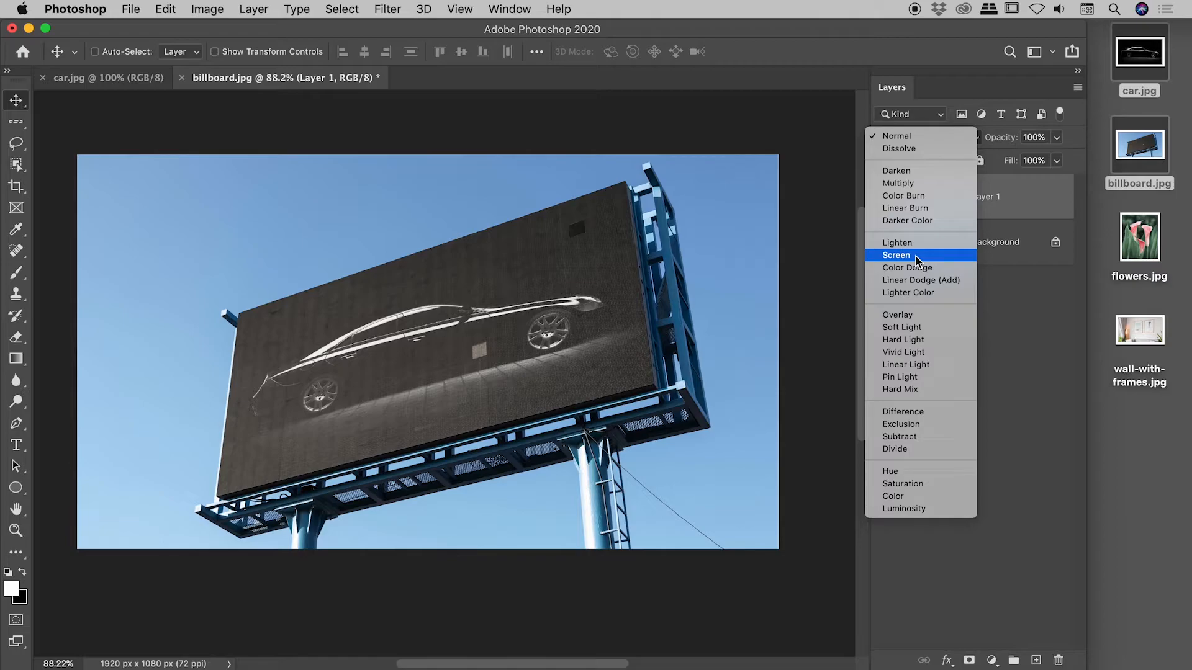
{"action": "left_click", "coordinate": [896, 135]}
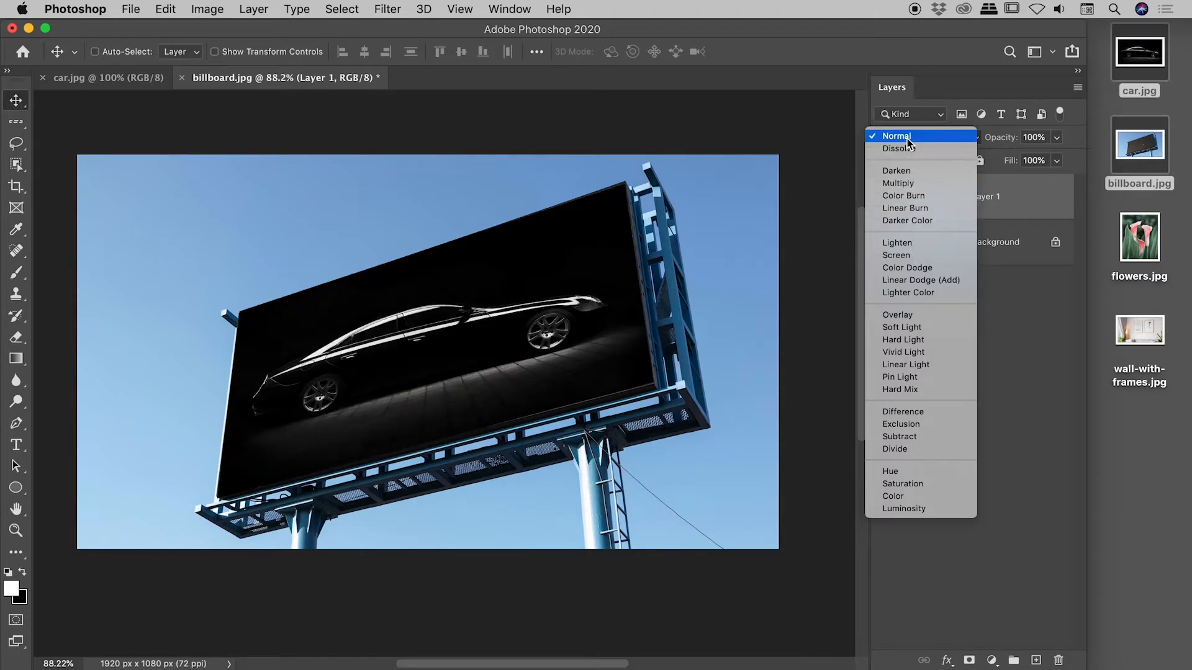
{"action": "left_click", "coordinate": [895, 136]}
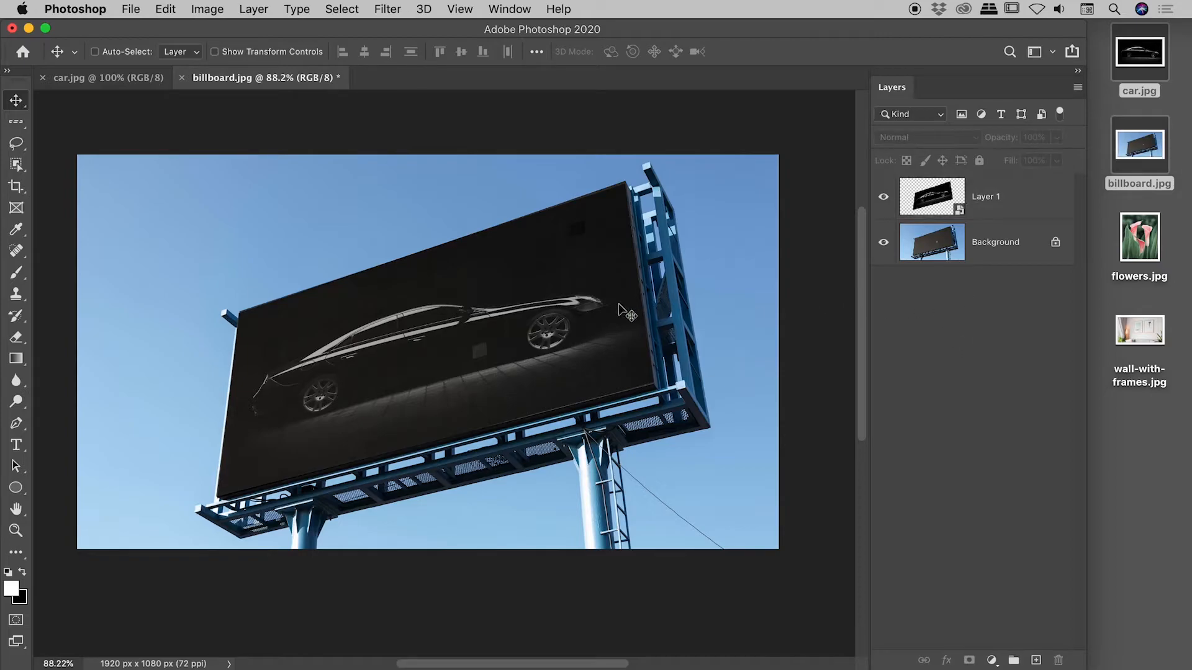
Zoom into the billboard, hide the car layer to check the texture, then close the document
{"action": "left_click", "coordinate": [513, 360]}
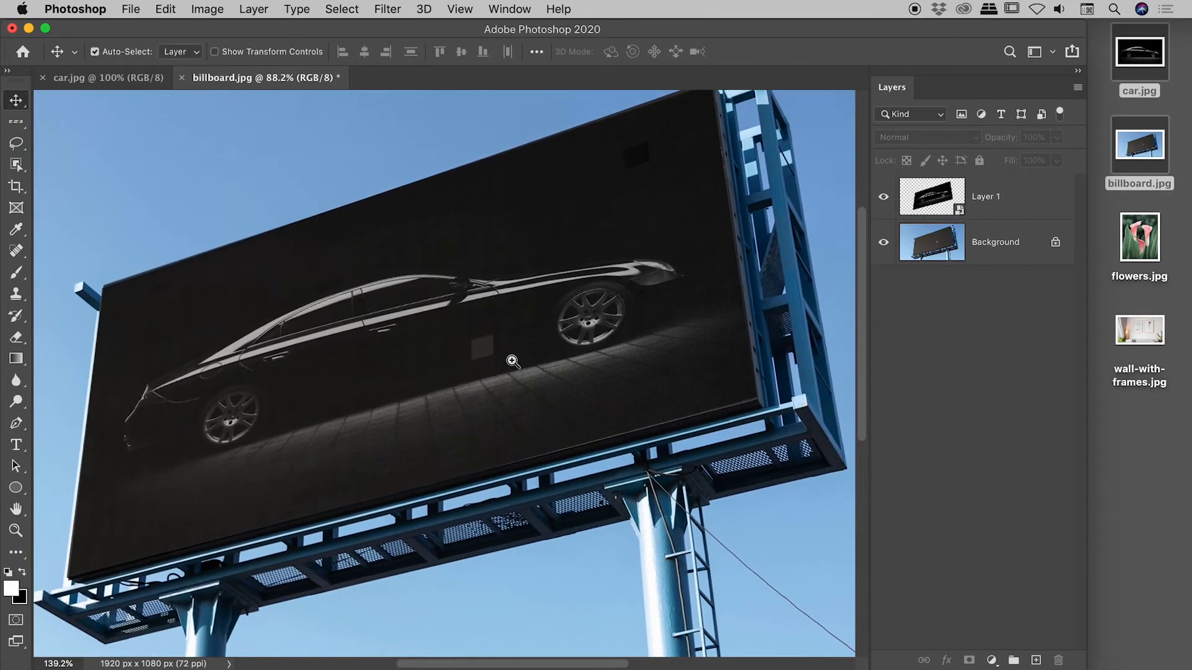
{"action": "left_click", "coordinate": [883, 196]}
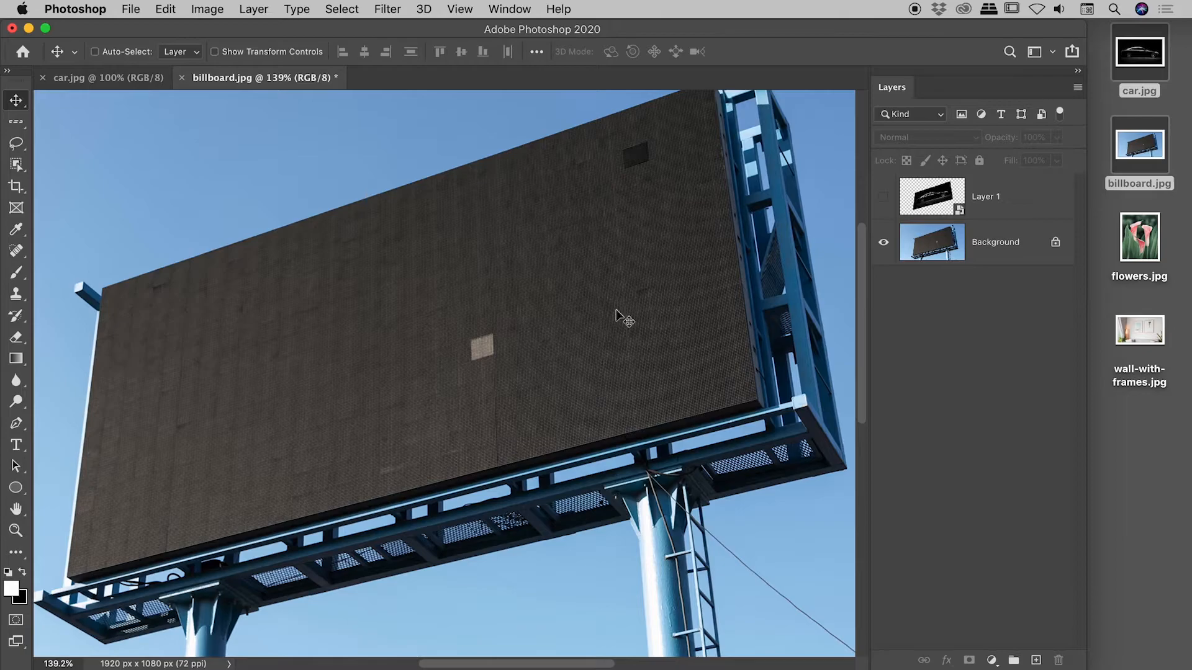
{"action": "mouse_move", "coordinate": [524, 378]}
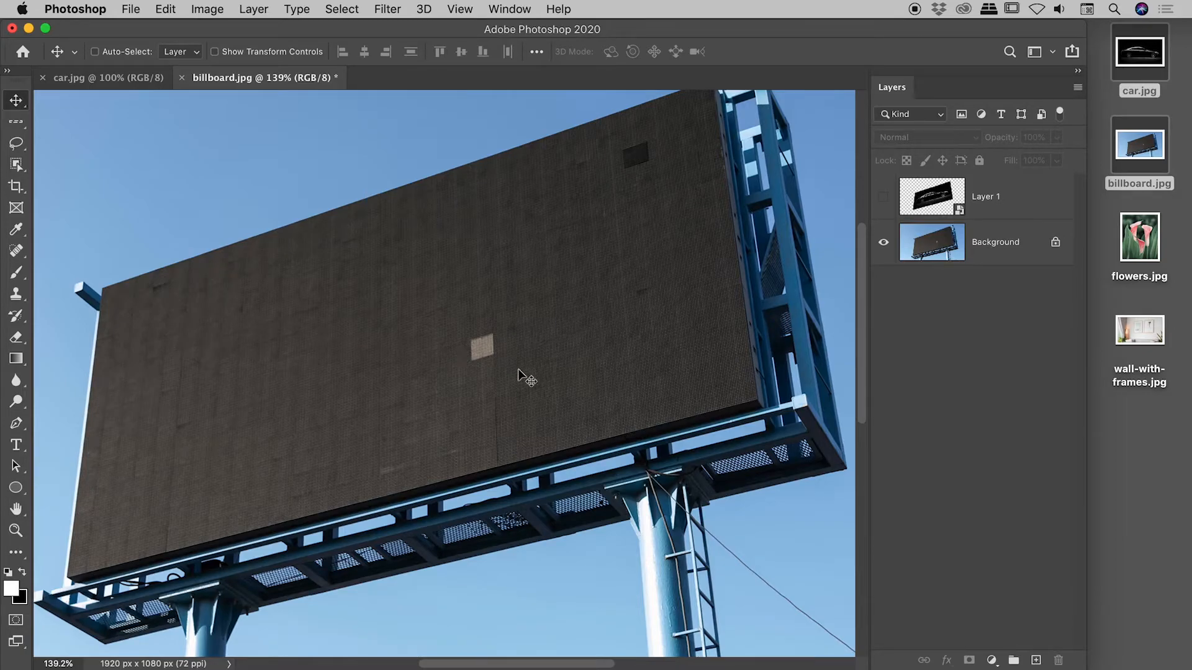
{"action": "mouse_move", "coordinate": [501, 361]}
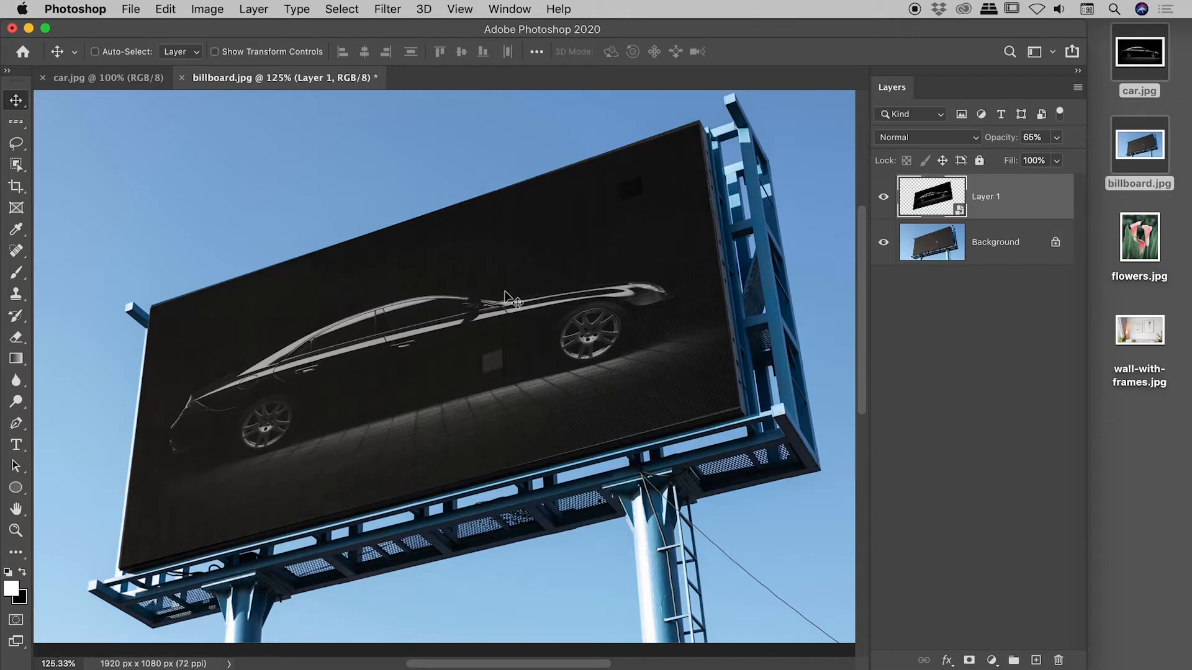
{"action": "left_click", "coordinate": [181, 77]}
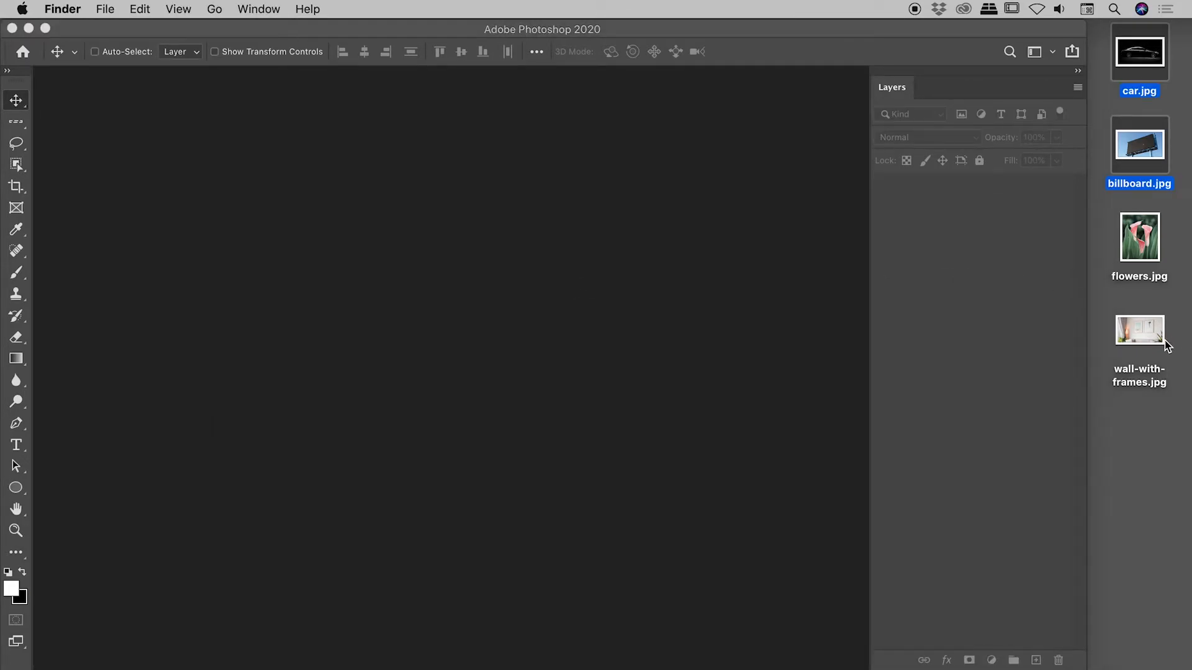
Open the wall-with-frames photo and start placing an embedded file into it
{"action": "double_click", "coordinate": [1139, 328]}
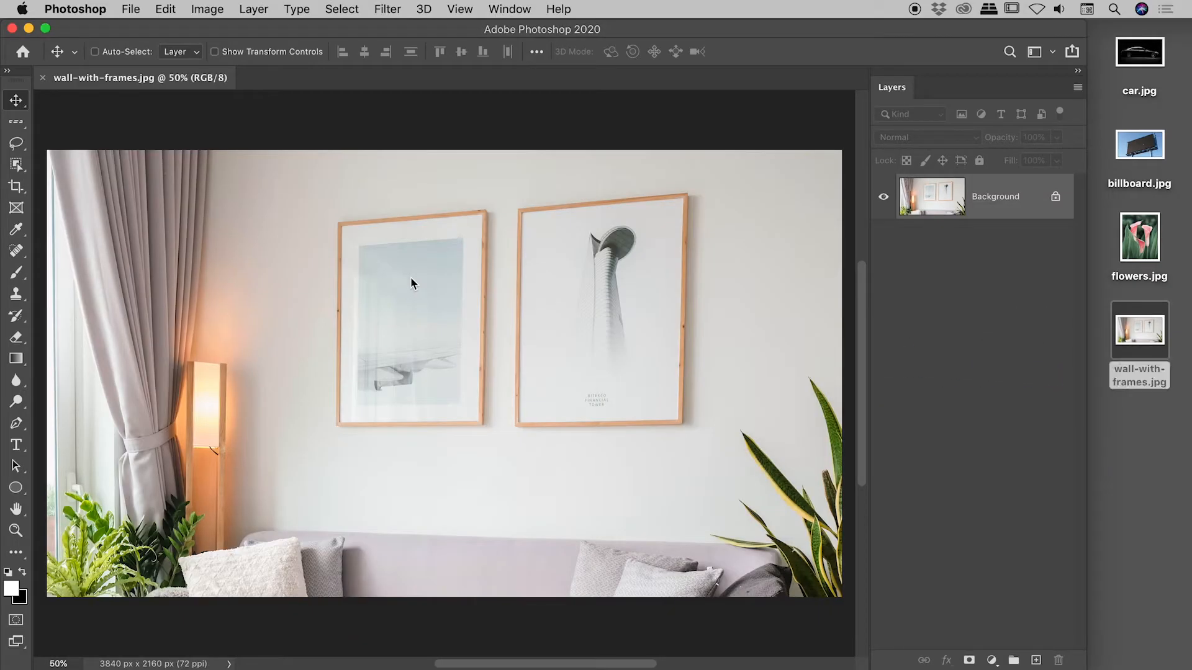
{"action": "mouse_move", "coordinate": [421, 289]}
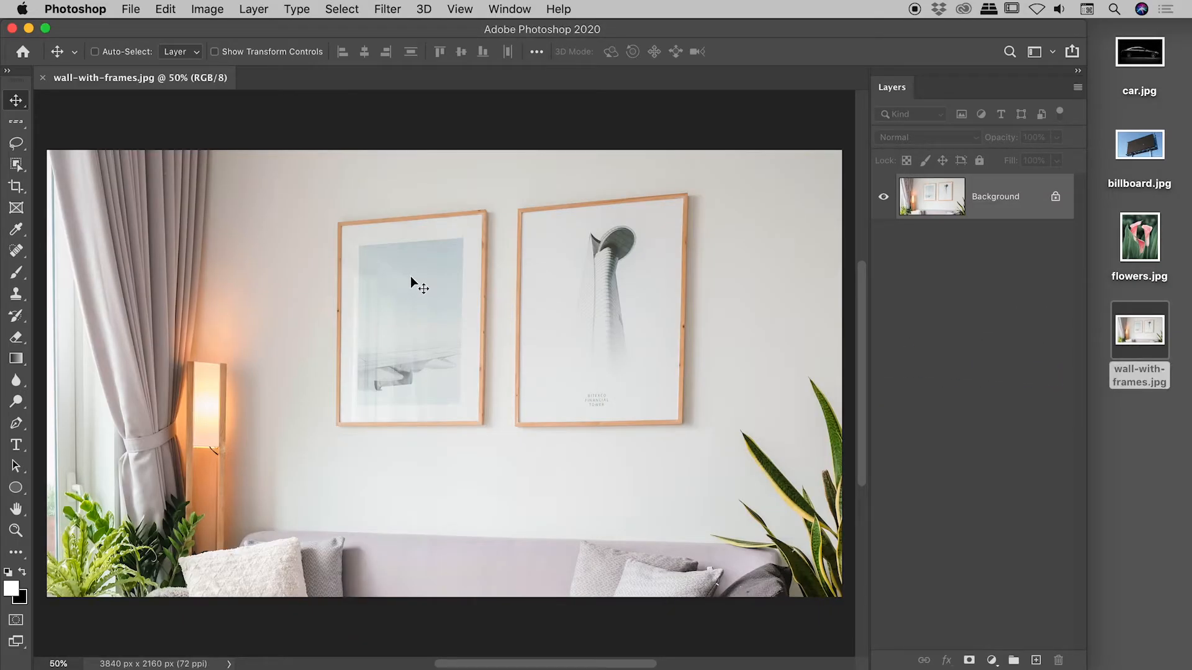
{"action": "left_click", "coordinate": [1139, 238]}
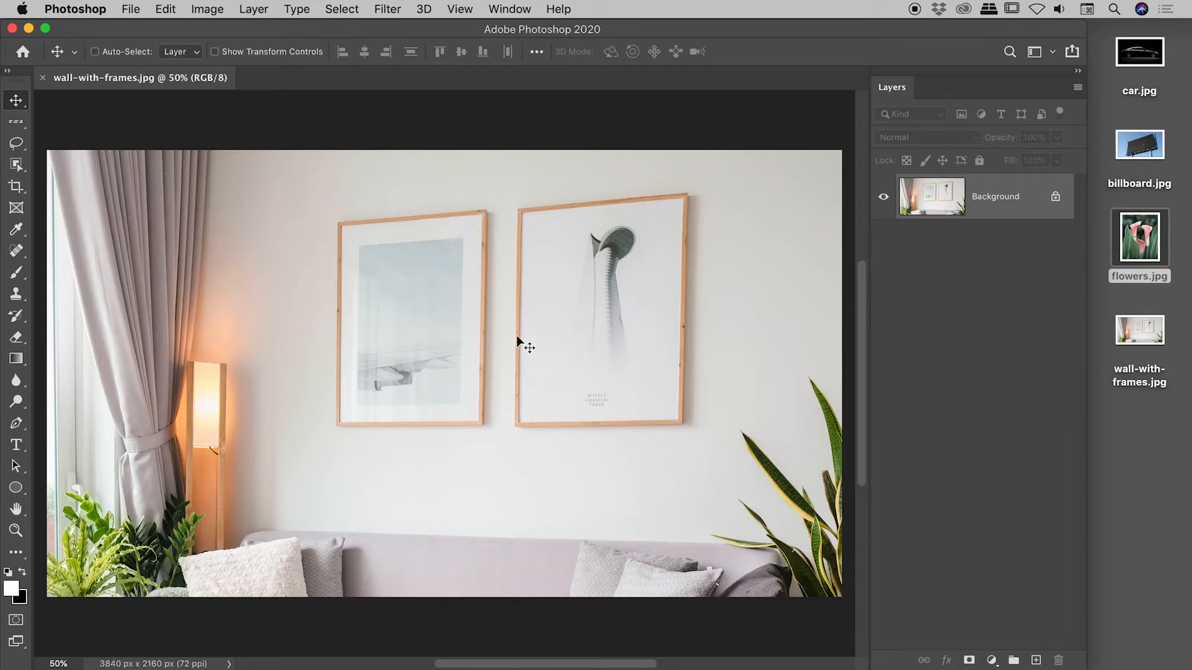
{"action": "left_click", "coordinate": [131, 9]}
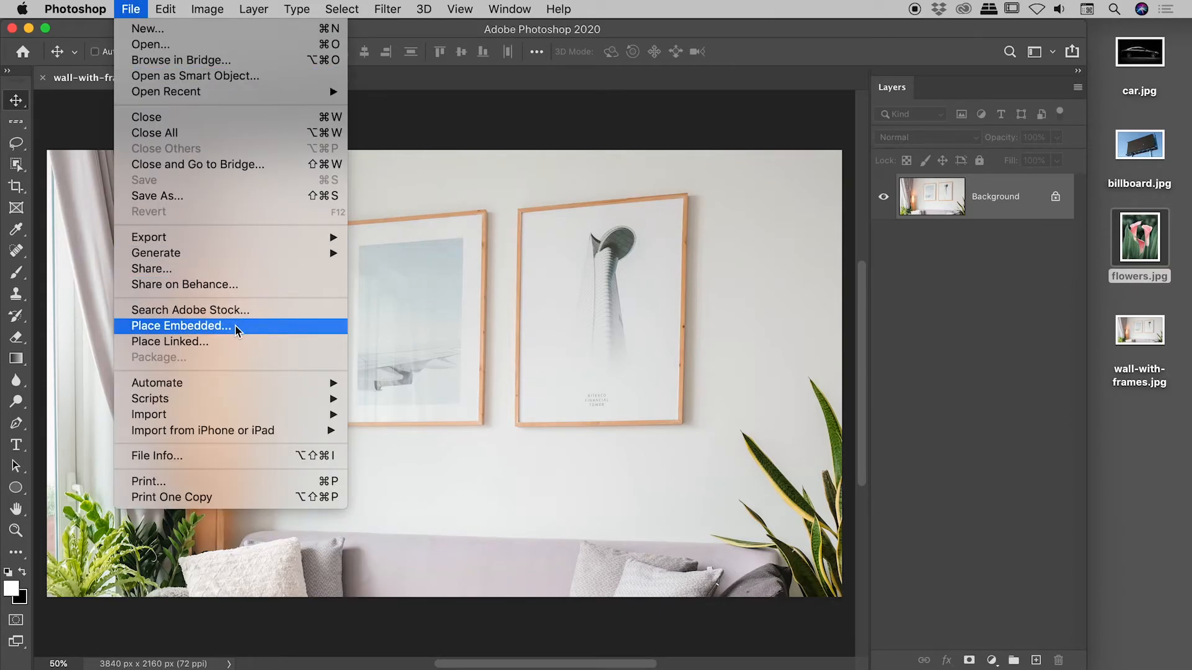
{"action": "left_click", "coordinate": [180, 326]}
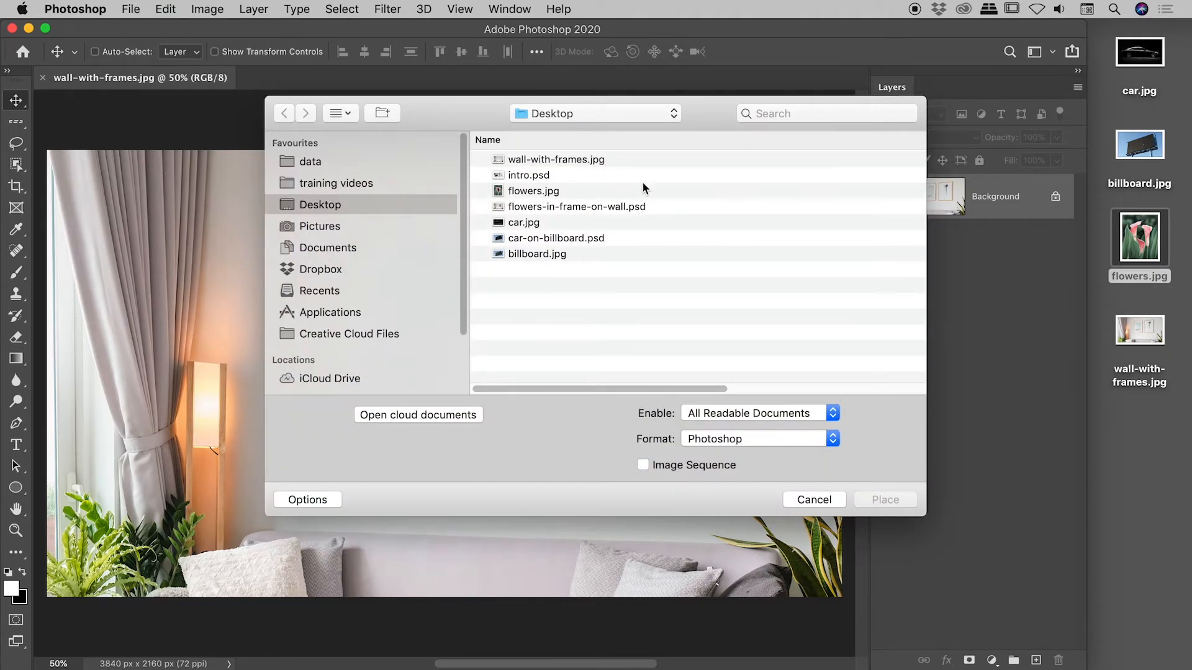
Place flowers.jpg as an embedded layer and accept it at its initial size
{"action": "left_click", "coordinate": [534, 191]}
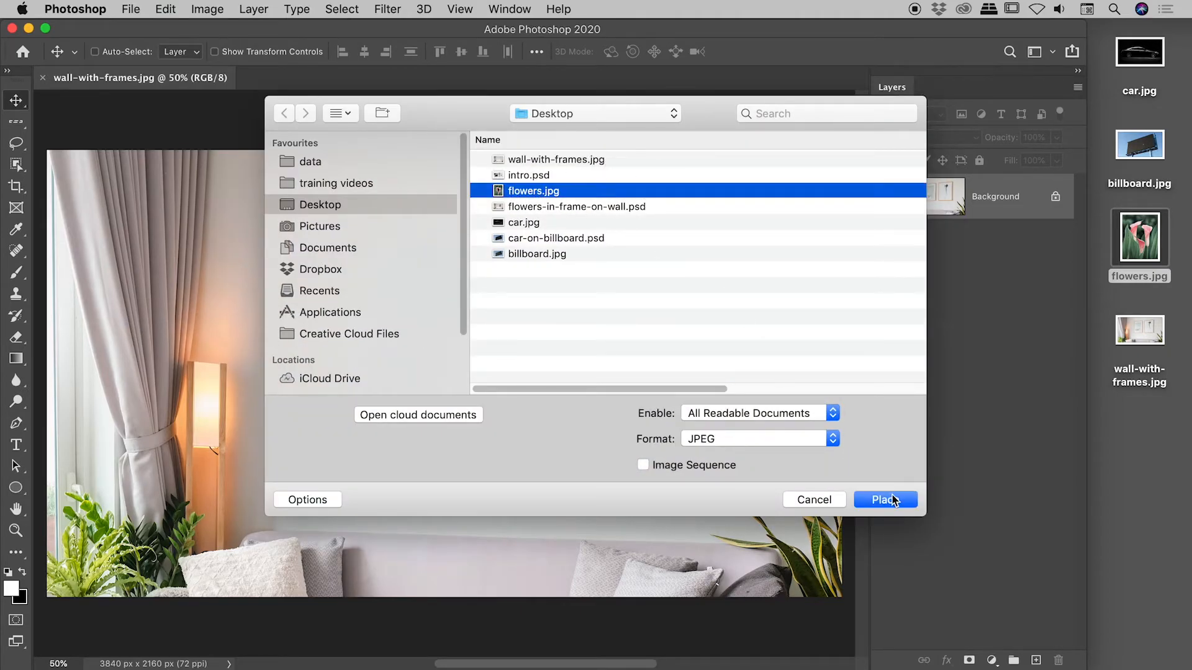
{"action": "left_click", "coordinate": [885, 499]}
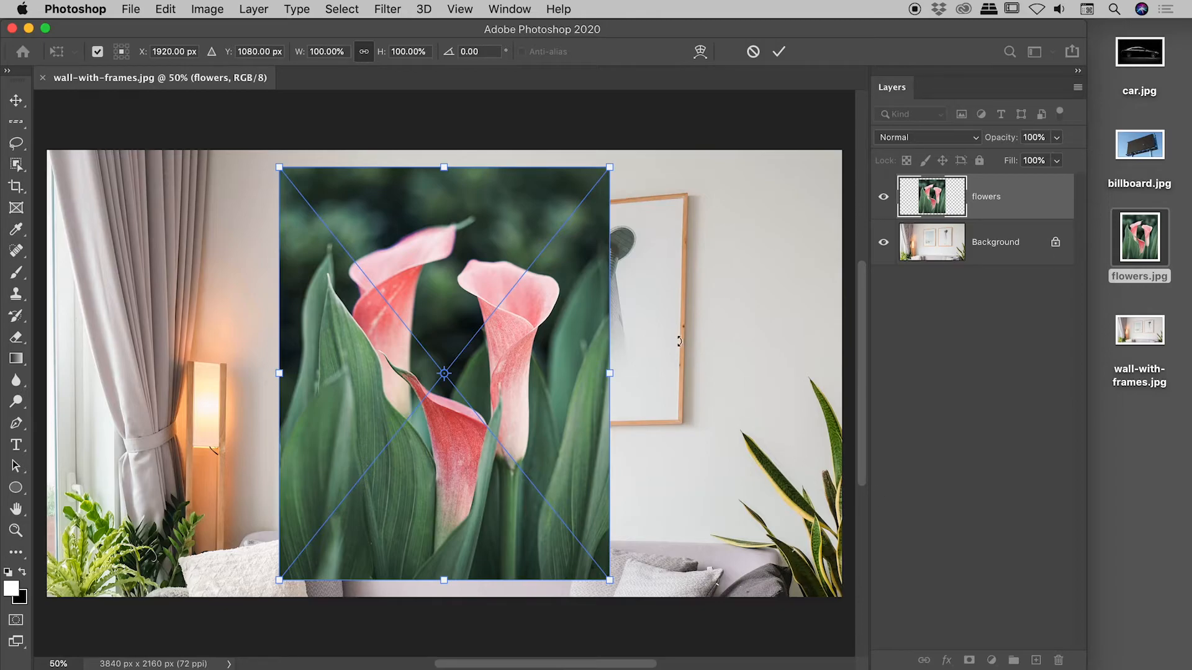
{"action": "mouse_move", "coordinate": [784, 168]}
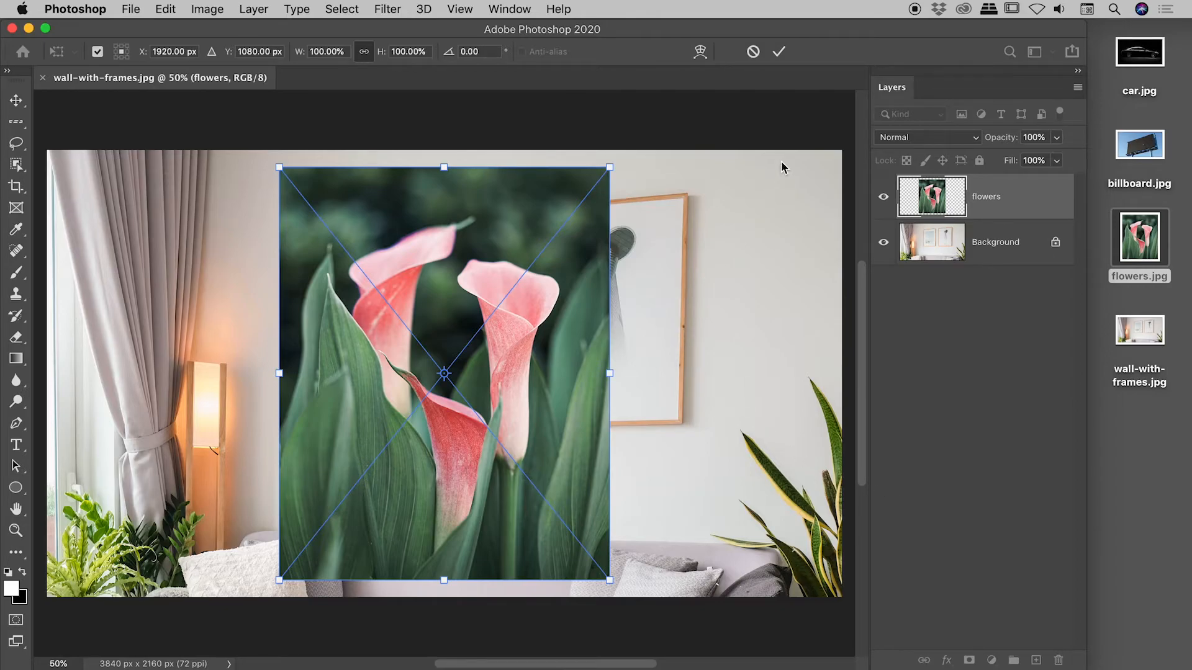
{"action": "mouse_move", "coordinate": [779, 53]}
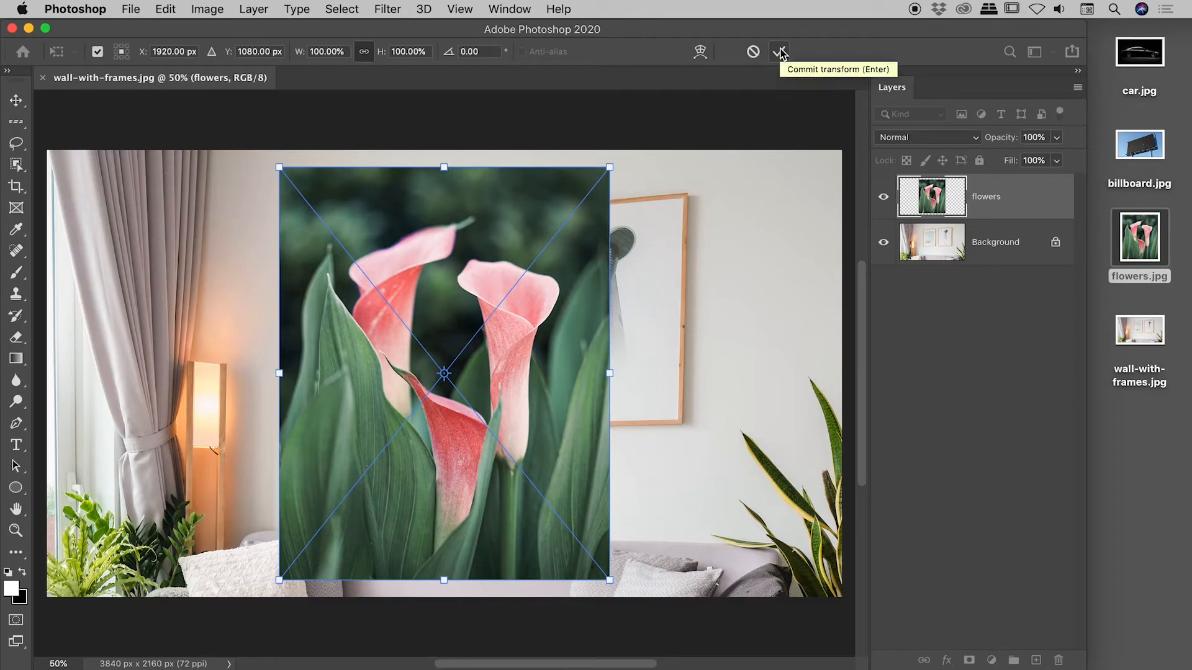
{"action": "left_click", "coordinate": [779, 52]}
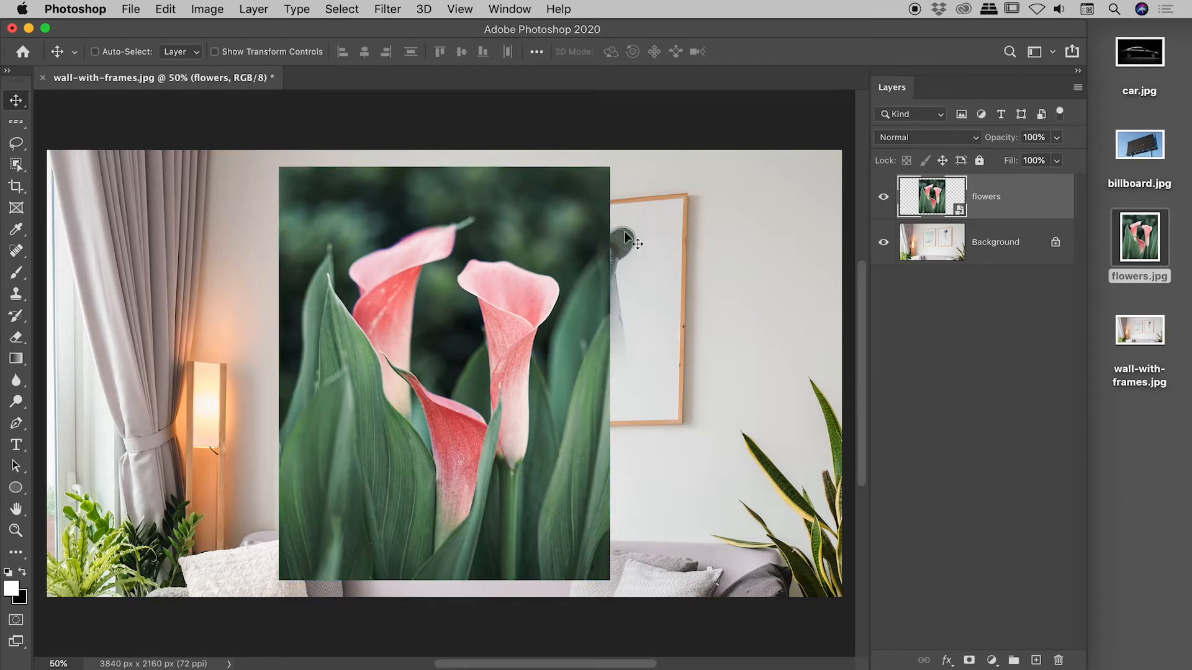
{"action": "mouse_move", "coordinate": [555, 323]}
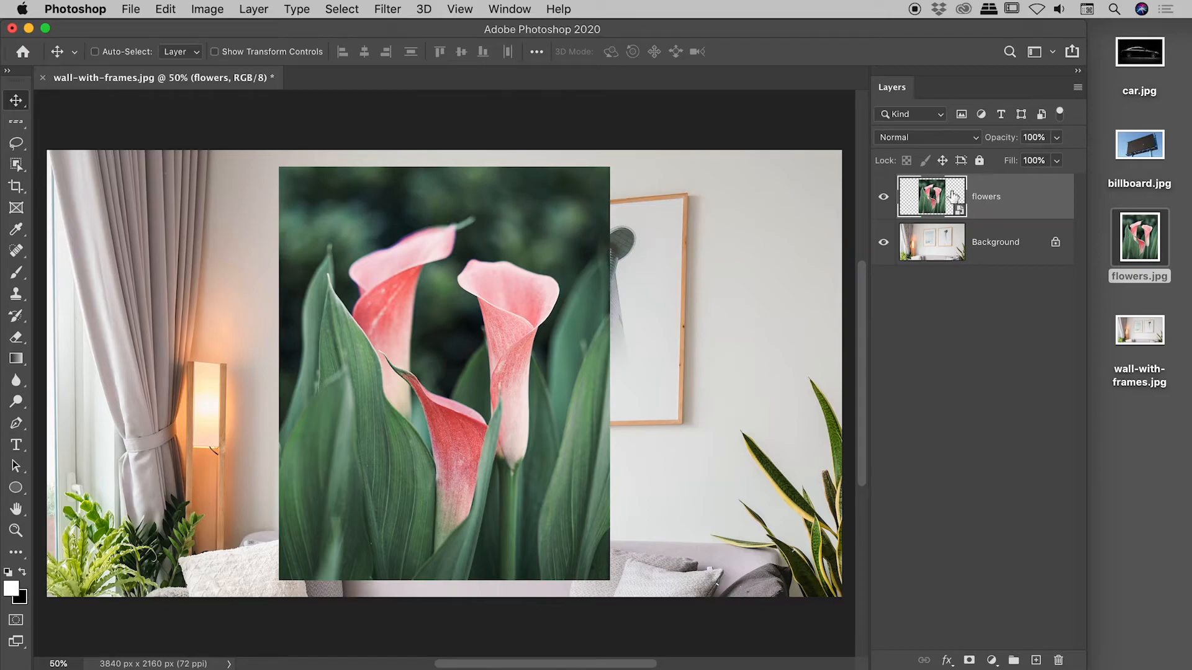
{"action": "mouse_move", "coordinate": [950, 199]}
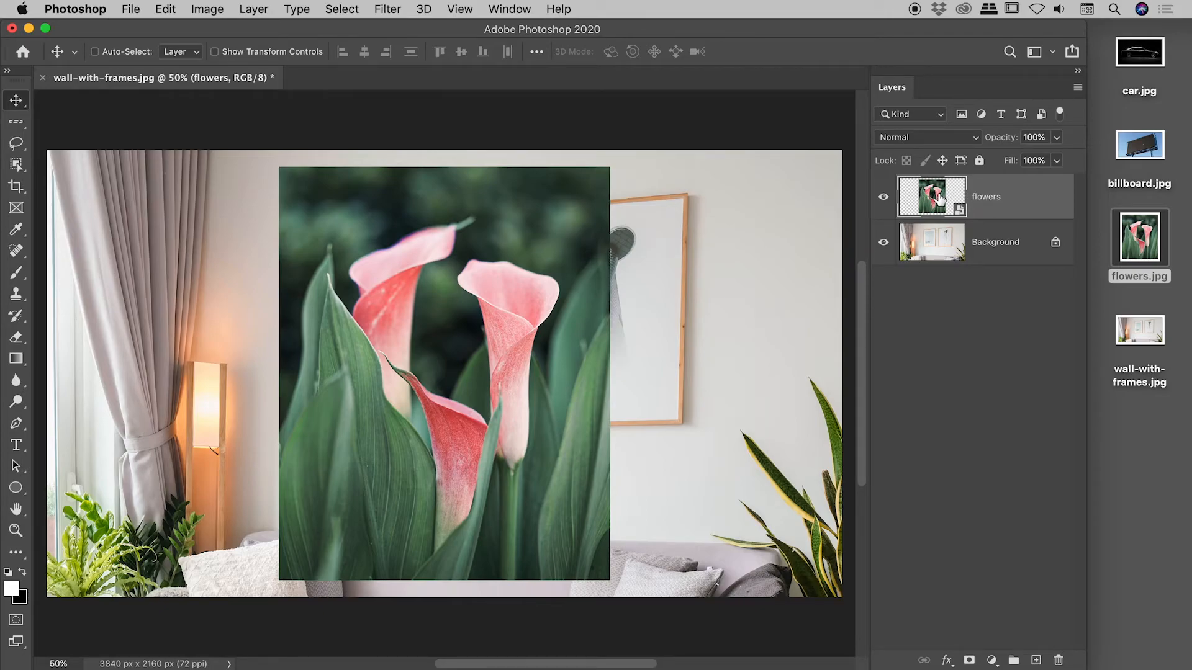
{"action": "mouse_move", "coordinate": [956, 212]}
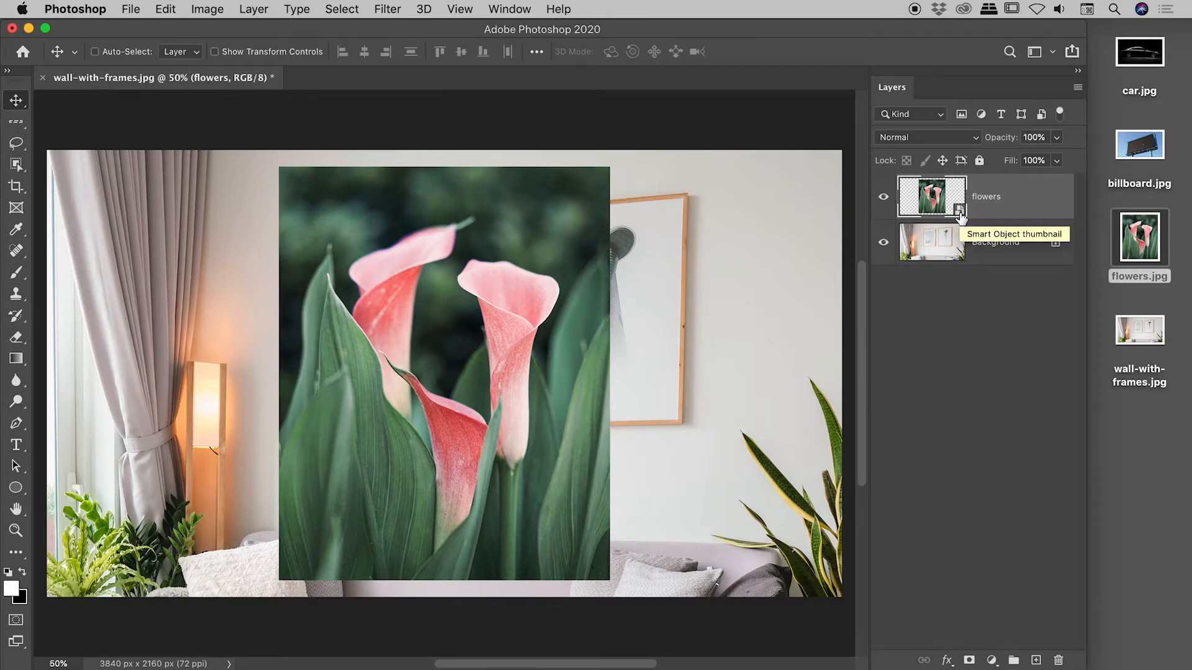
{"action": "mouse_move", "coordinate": [1004, 198]}
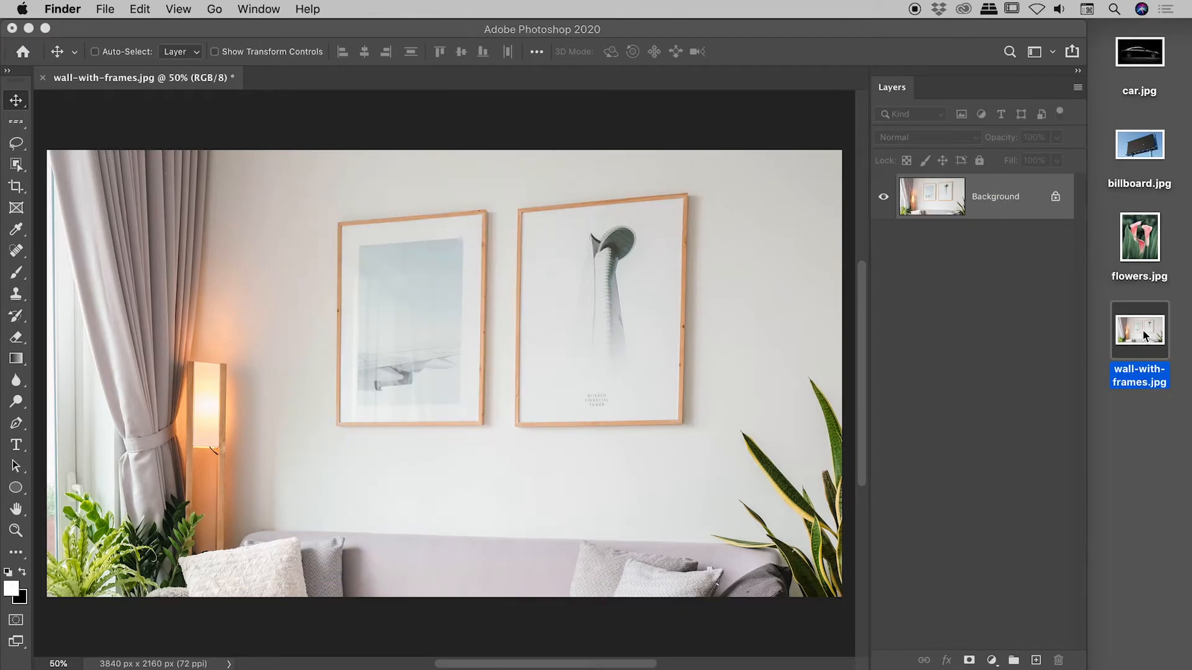
Commit the dropped flowers photo over the wall, then return to the File commands
{"action": "left_click", "coordinate": [1139, 240]}
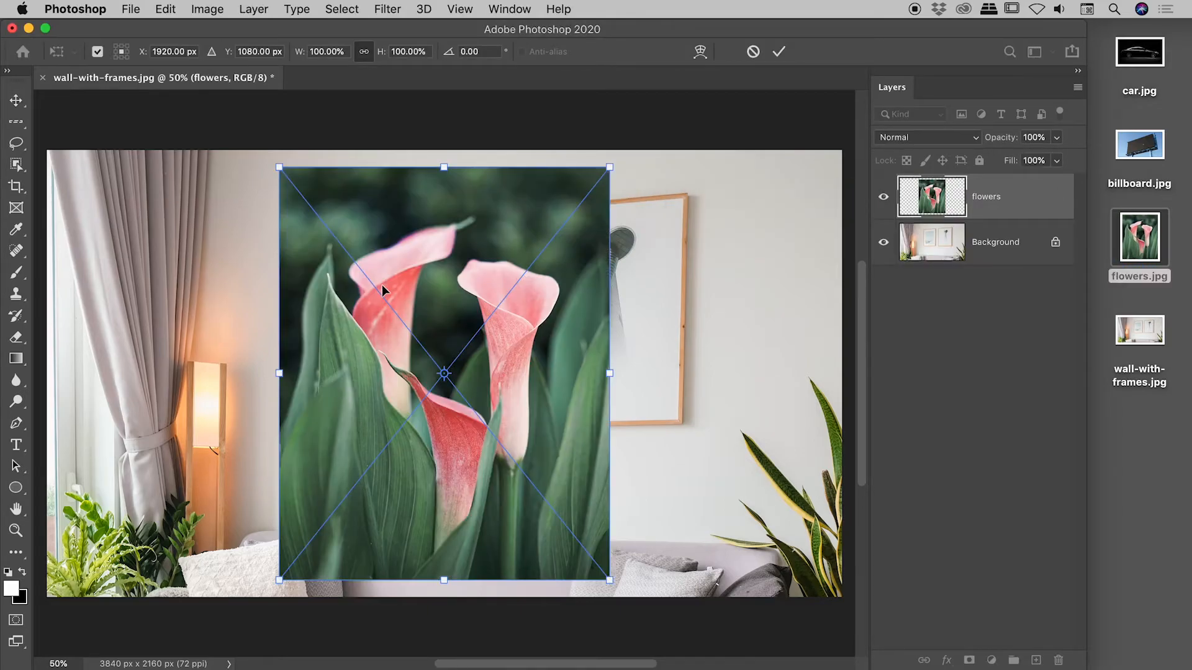
{"action": "left_click", "coordinate": [779, 51]}
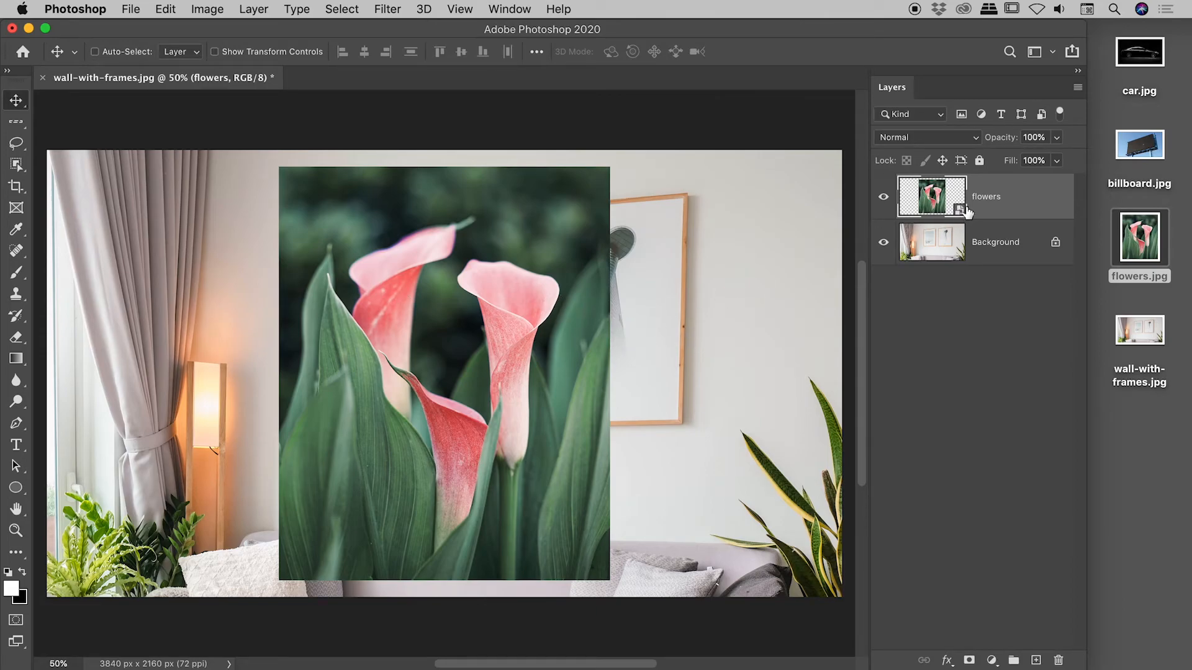
{"action": "mouse_move", "coordinate": [932, 200]}
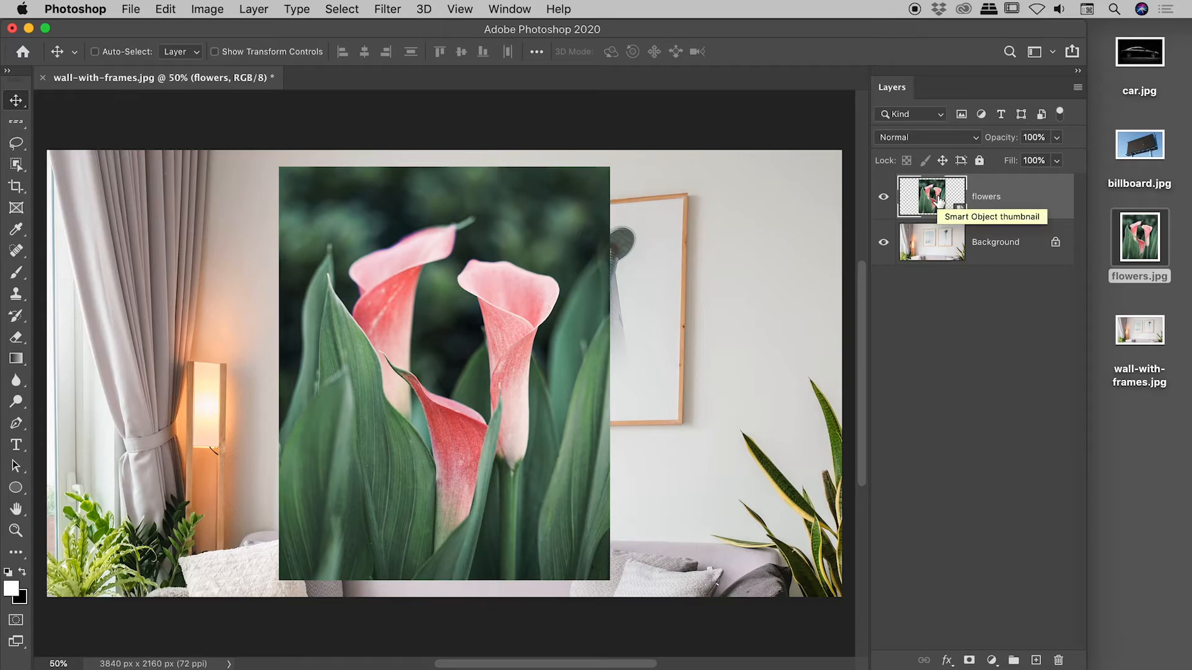
{"action": "mouse_move", "coordinate": [137, 6]}
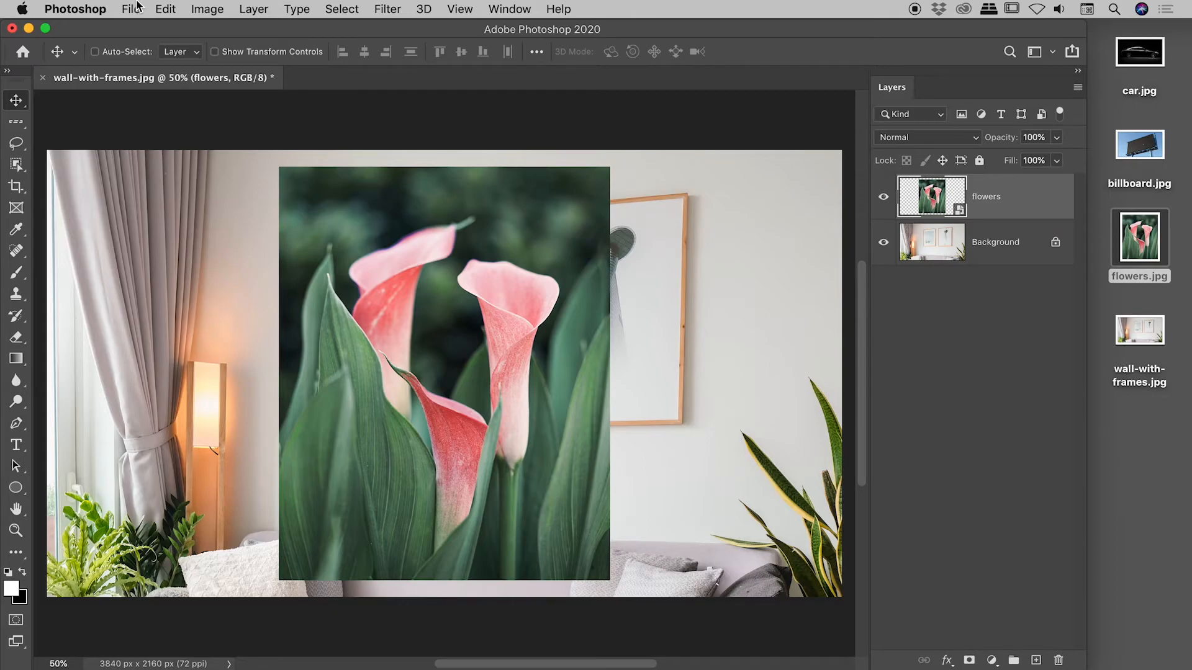
{"action": "left_click", "coordinate": [130, 9]}
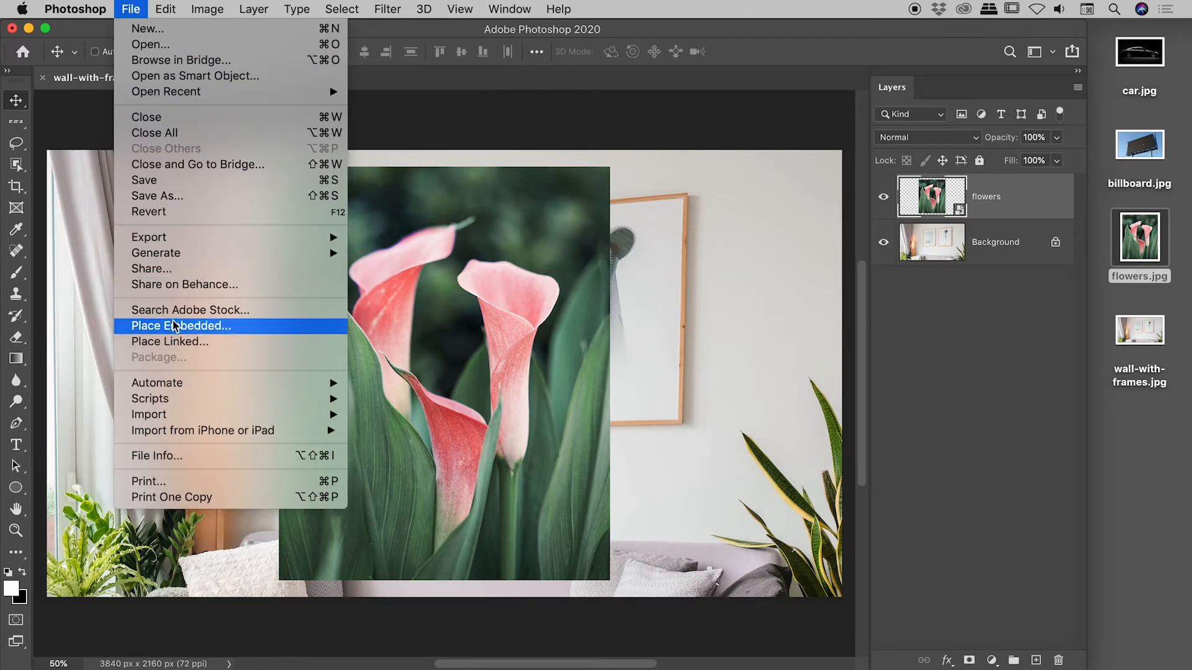
Distort the flowers photo into the right-hand picture frame and commit it
{"action": "left_click", "coordinate": [180, 326]}
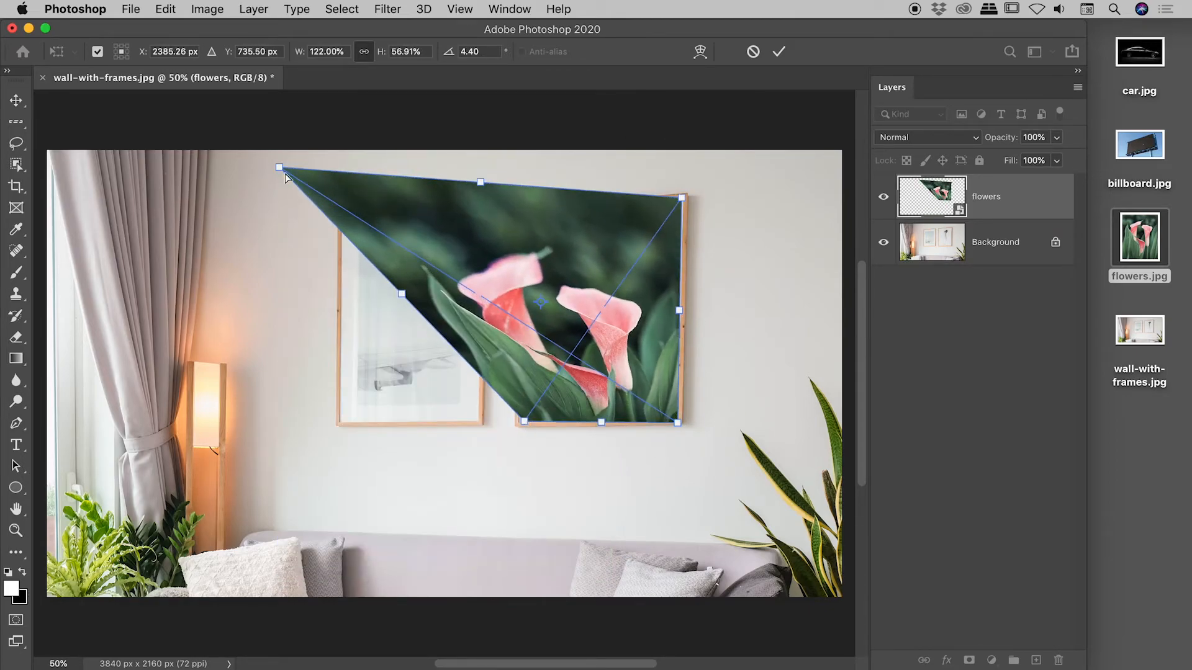
{"action": "left_click", "coordinate": [778, 53]}
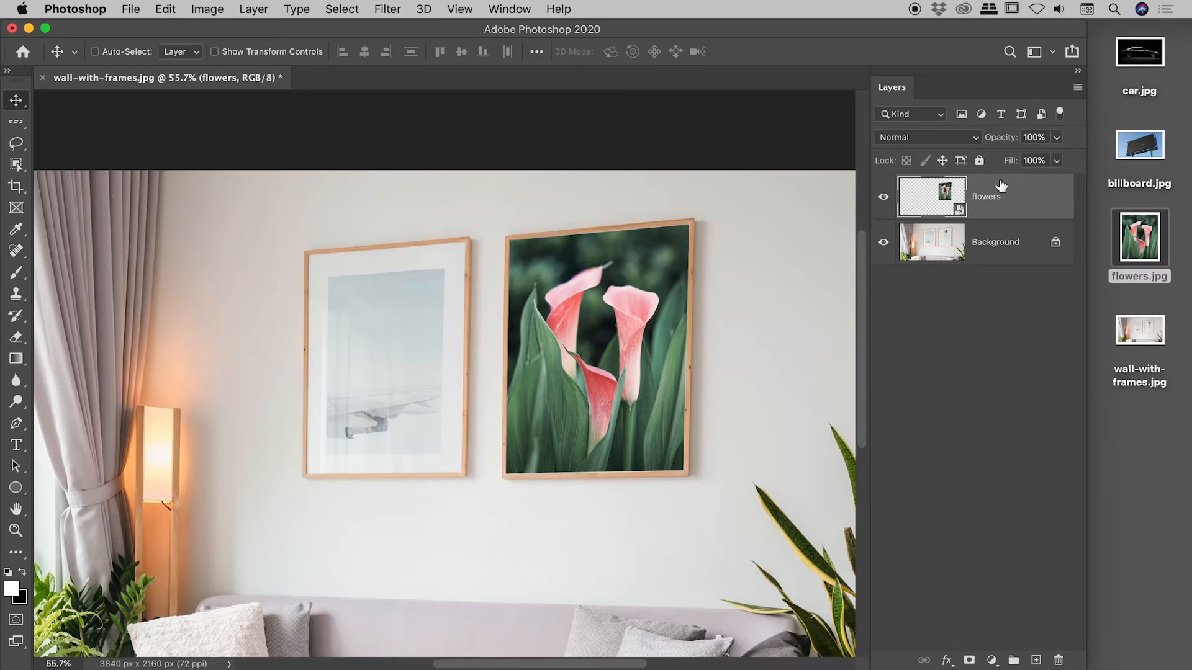
{"action": "mouse_move", "coordinate": [996, 192]}
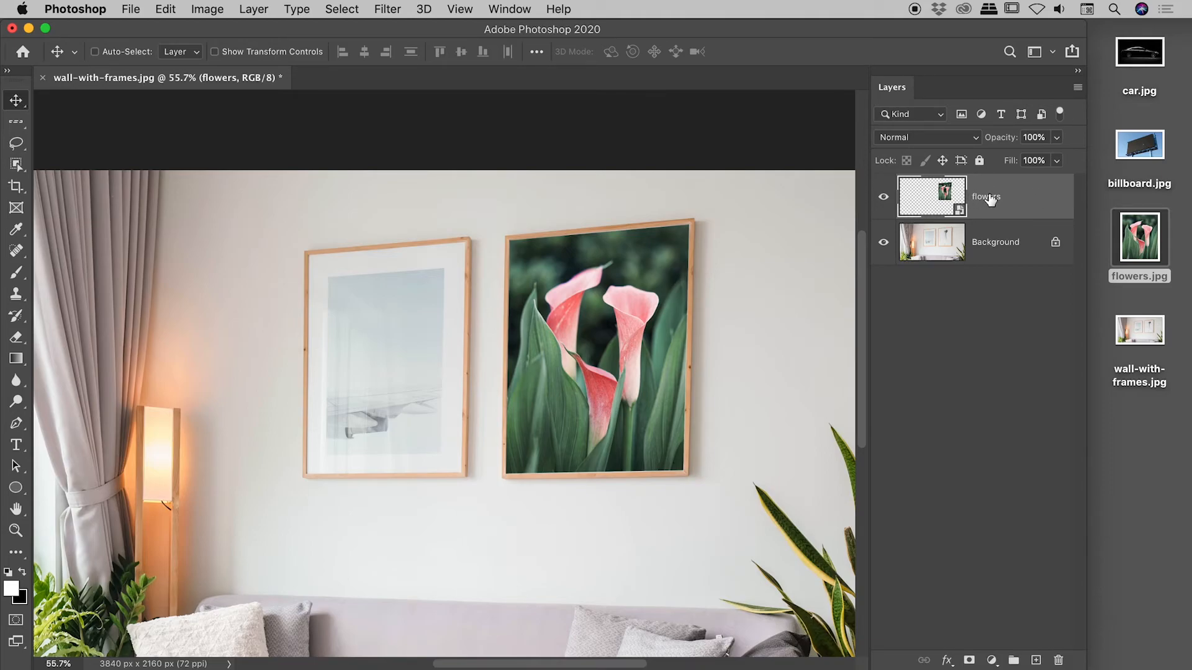
{"action": "mouse_move", "coordinate": [1027, 196]}
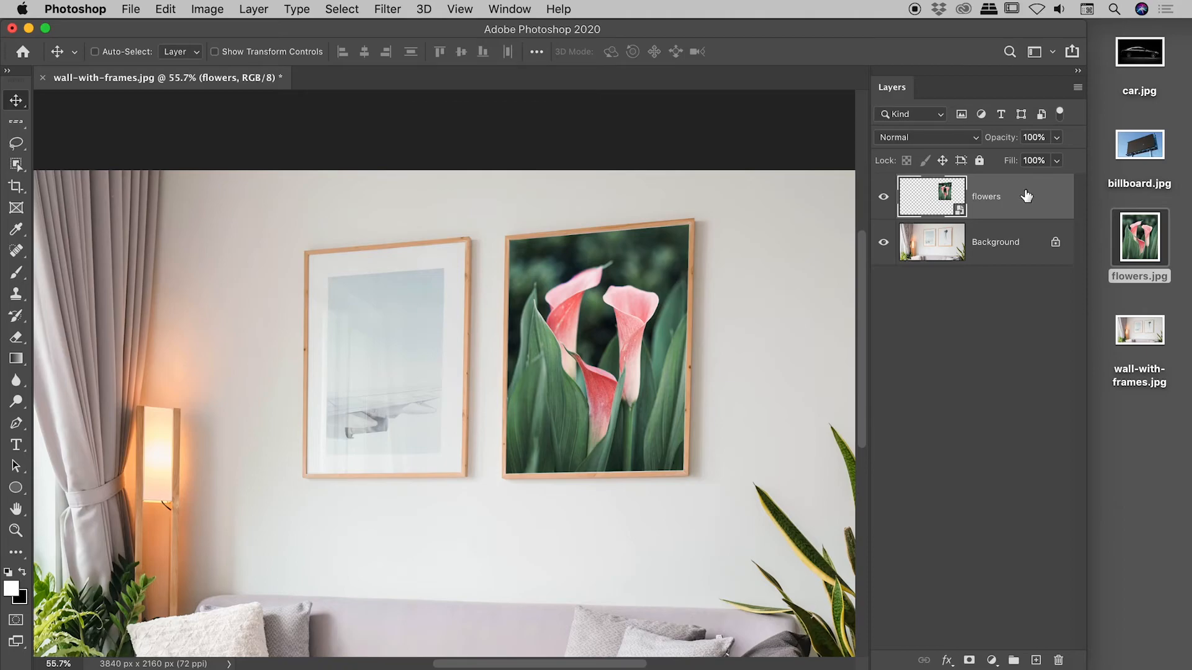
{"action": "mouse_move", "coordinate": [1045, 207]}
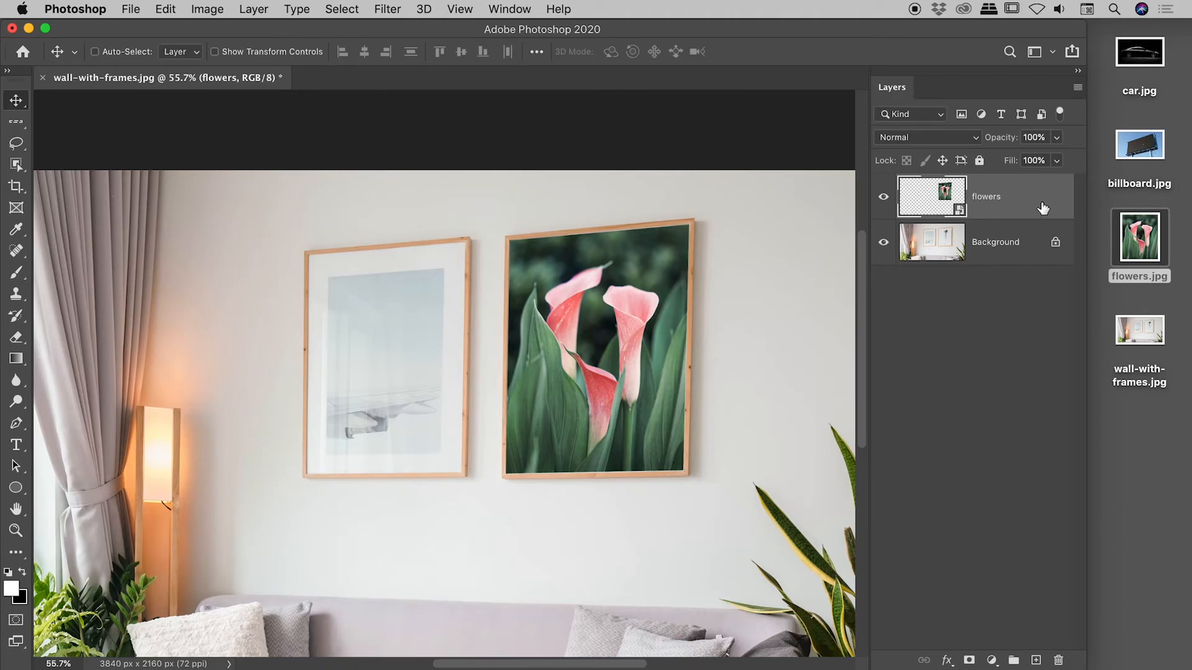
{"action": "mouse_move", "coordinate": [1038, 199]}
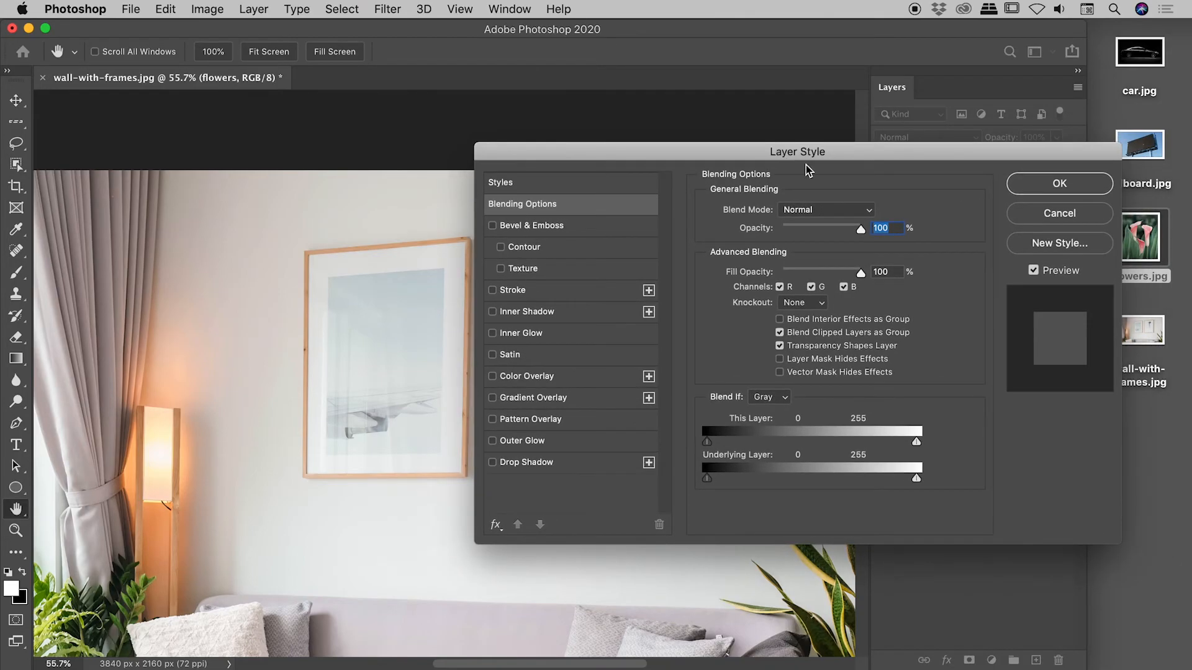
Add a Stroke layer style to the flowers layer, positioned Inside the photo's edge
{"action": "left_click", "coordinate": [1058, 183]}
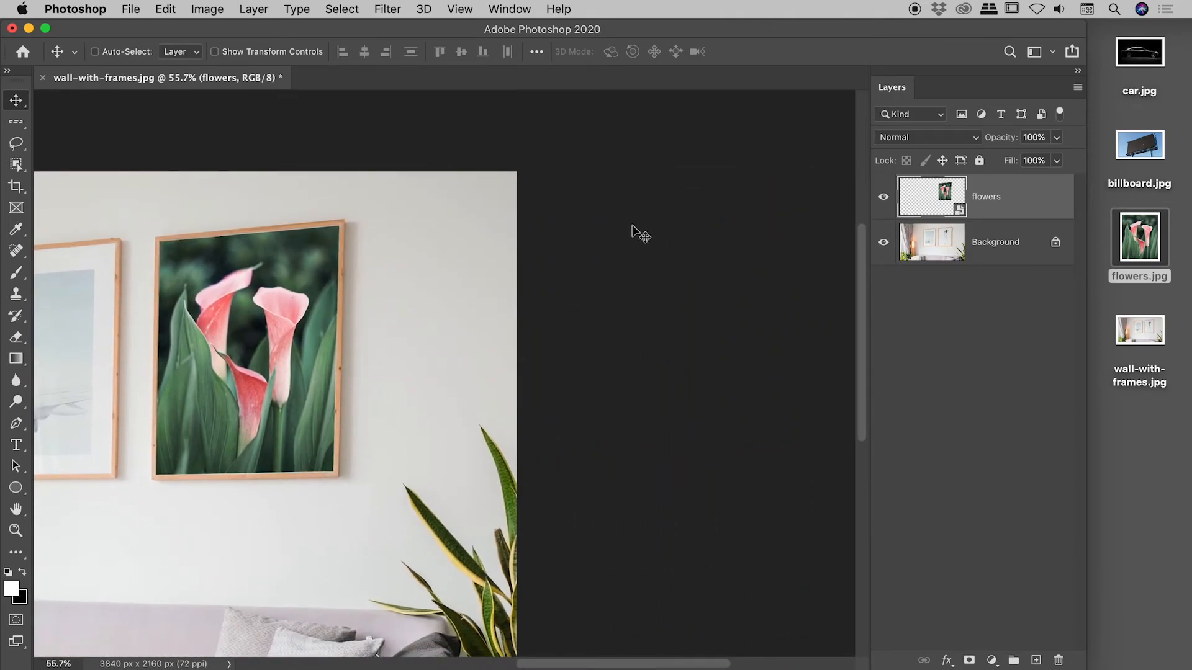
{"action": "mouse_move", "coordinate": [985, 201]}
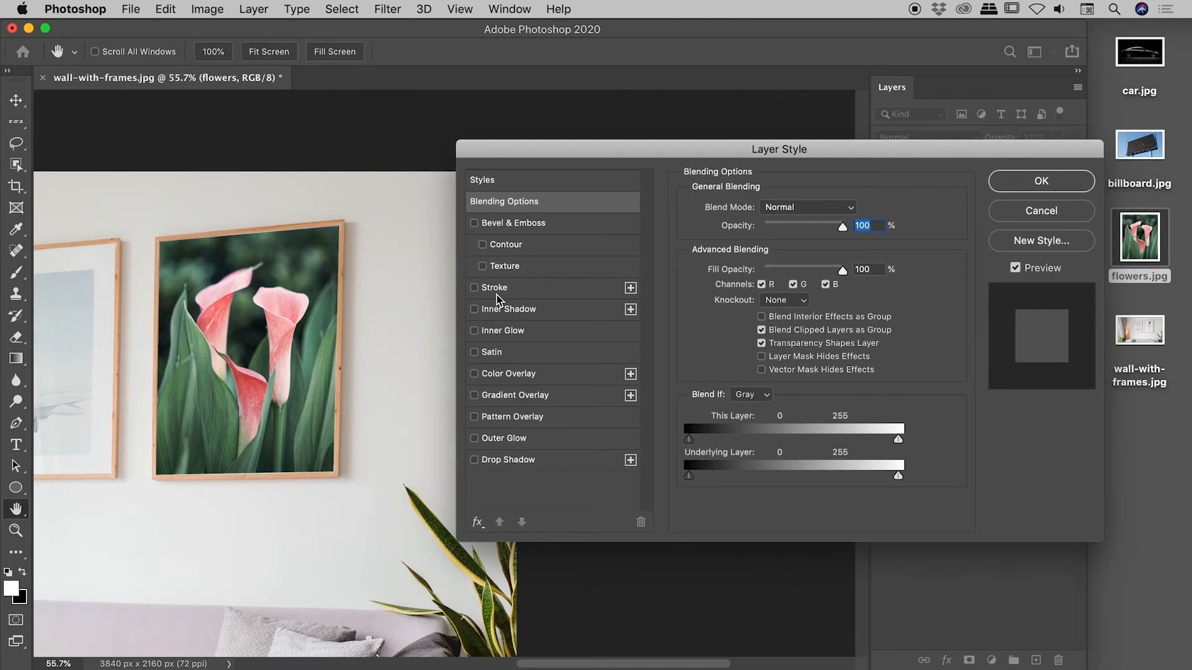
{"action": "left_click", "coordinate": [475, 287]}
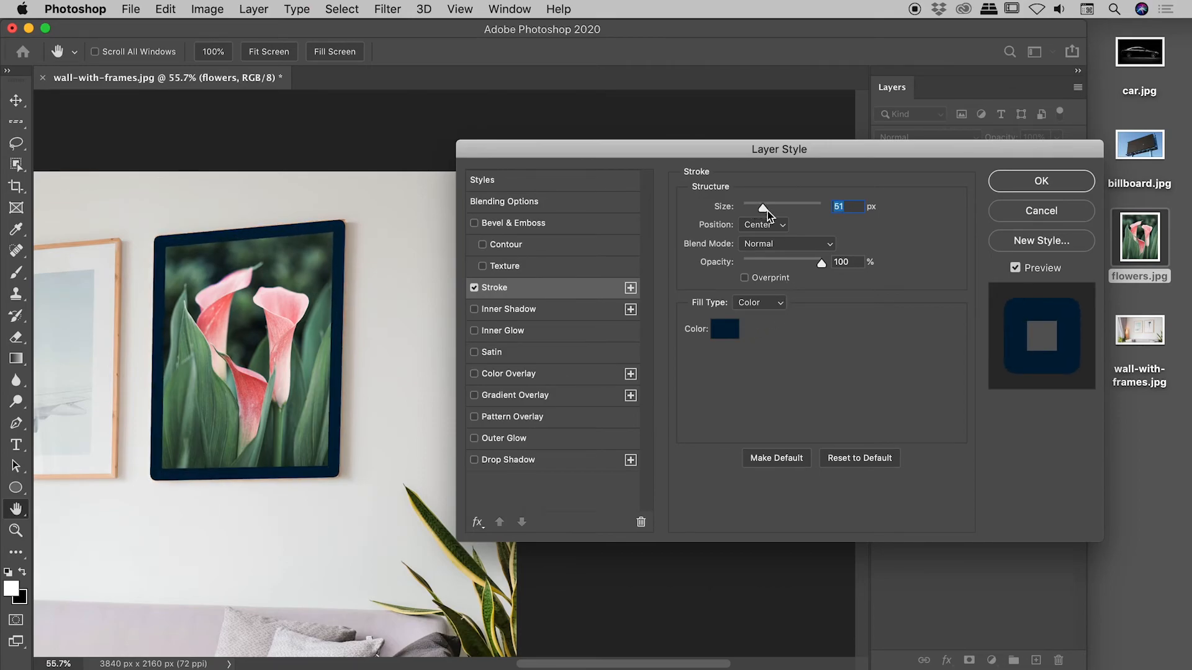
{"action": "left_click", "coordinate": [761, 225]}
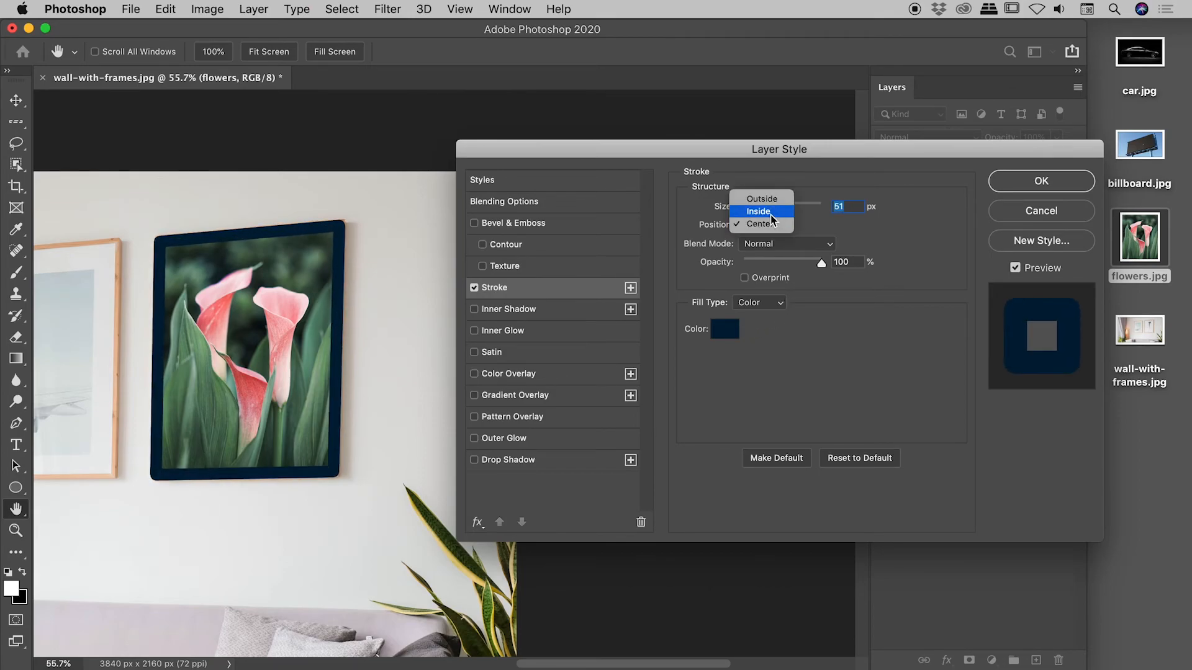
{"action": "left_click", "coordinate": [756, 211]}
{"action": "type", "text": "95"}
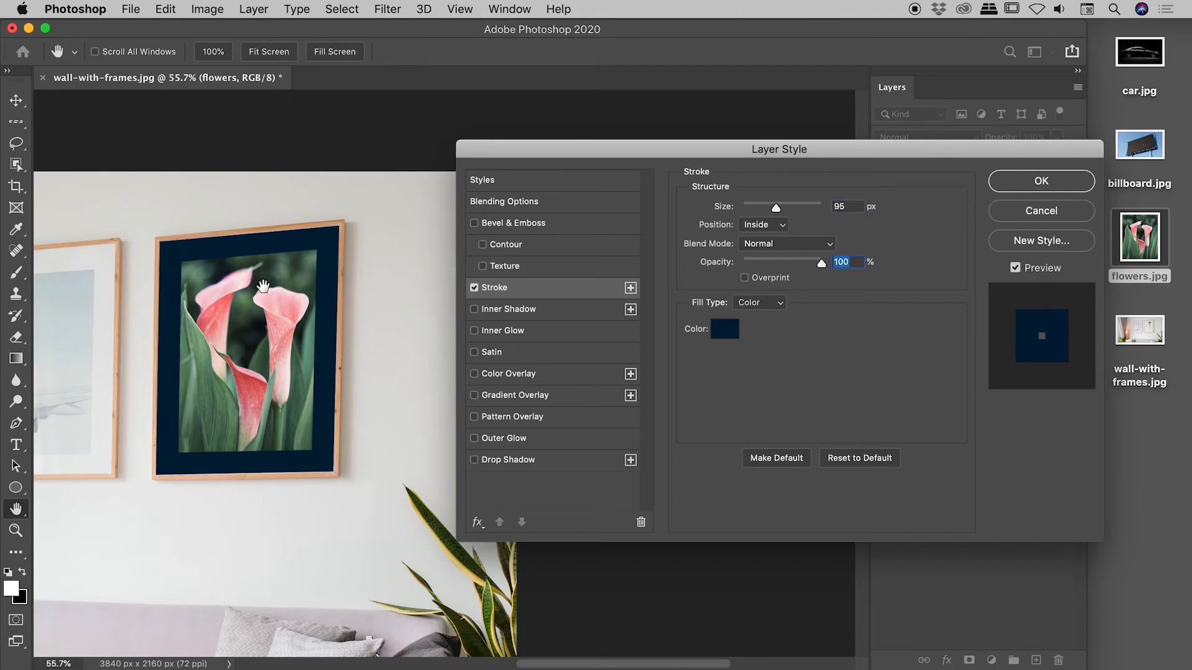
{"action": "mouse_move", "coordinate": [685, 313]}
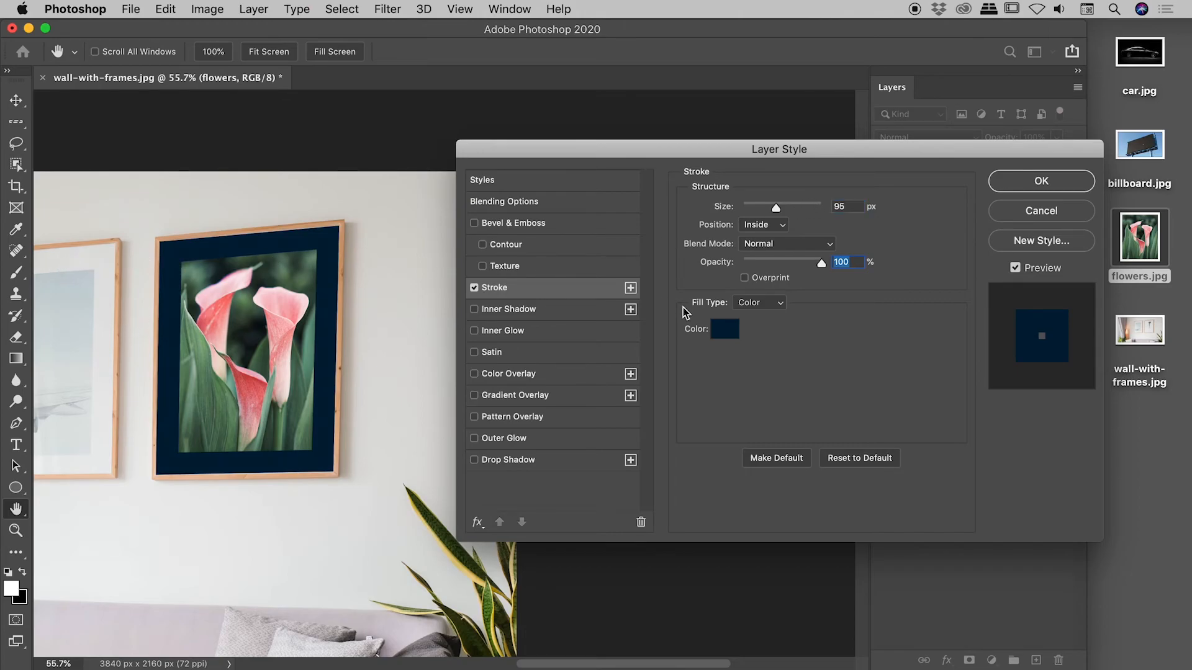
Set the stroke to a light grey sampled colour about 95 px wide and apply the mat-board style
{"action": "left_click", "coordinate": [723, 328]}
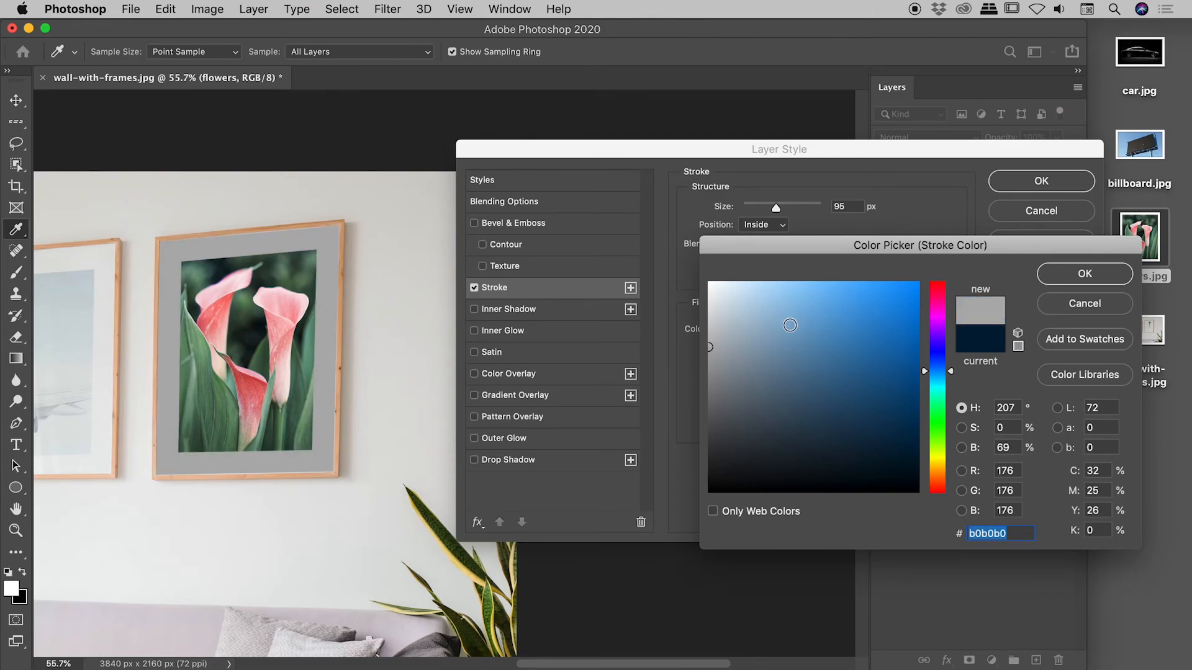
{"action": "mouse_move", "coordinate": [89, 248]}
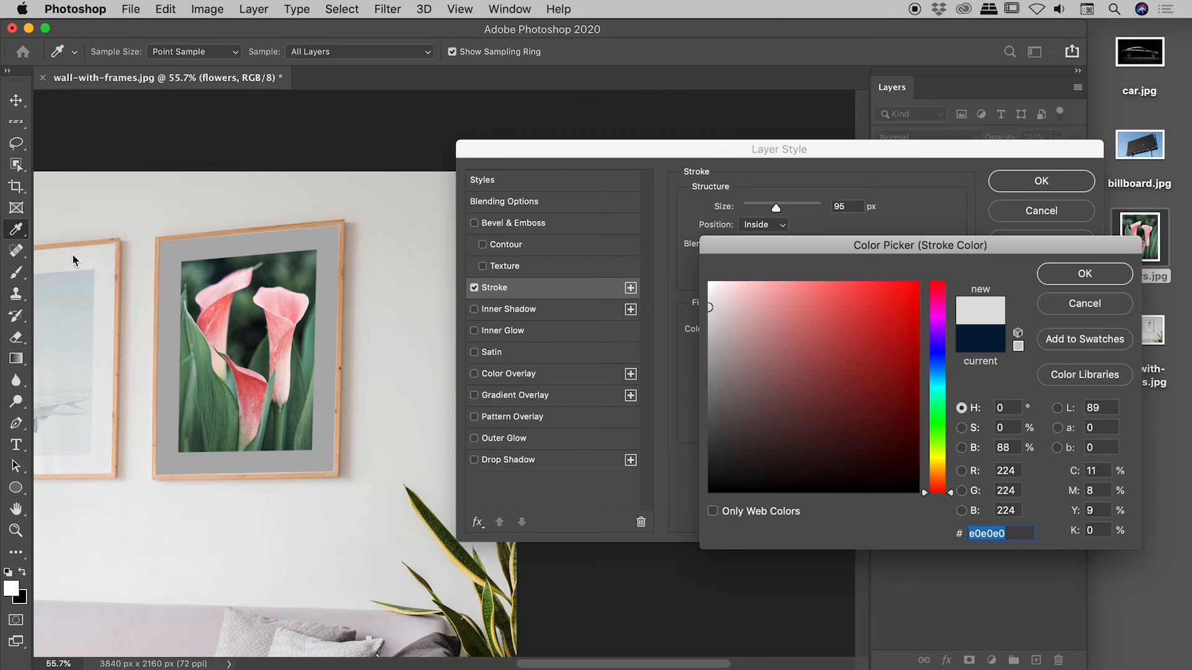
{"action": "left_click", "coordinate": [1082, 273]}
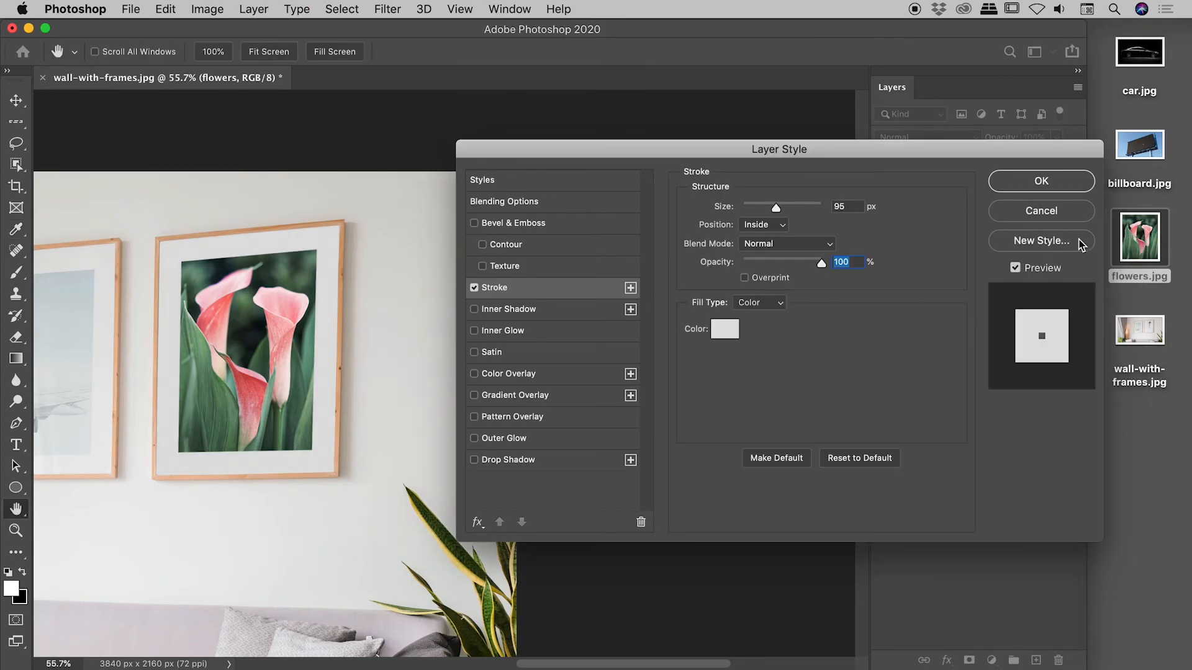
{"action": "left_click", "coordinate": [1041, 181]}
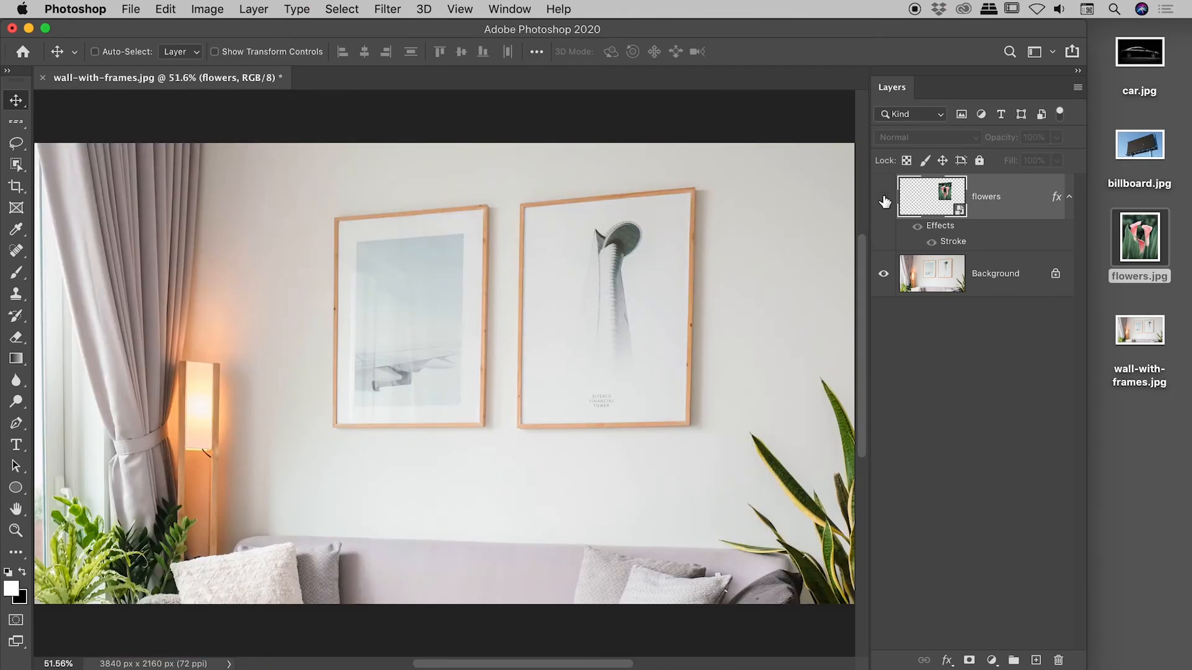
{"action": "left_click", "coordinate": [882, 196]}
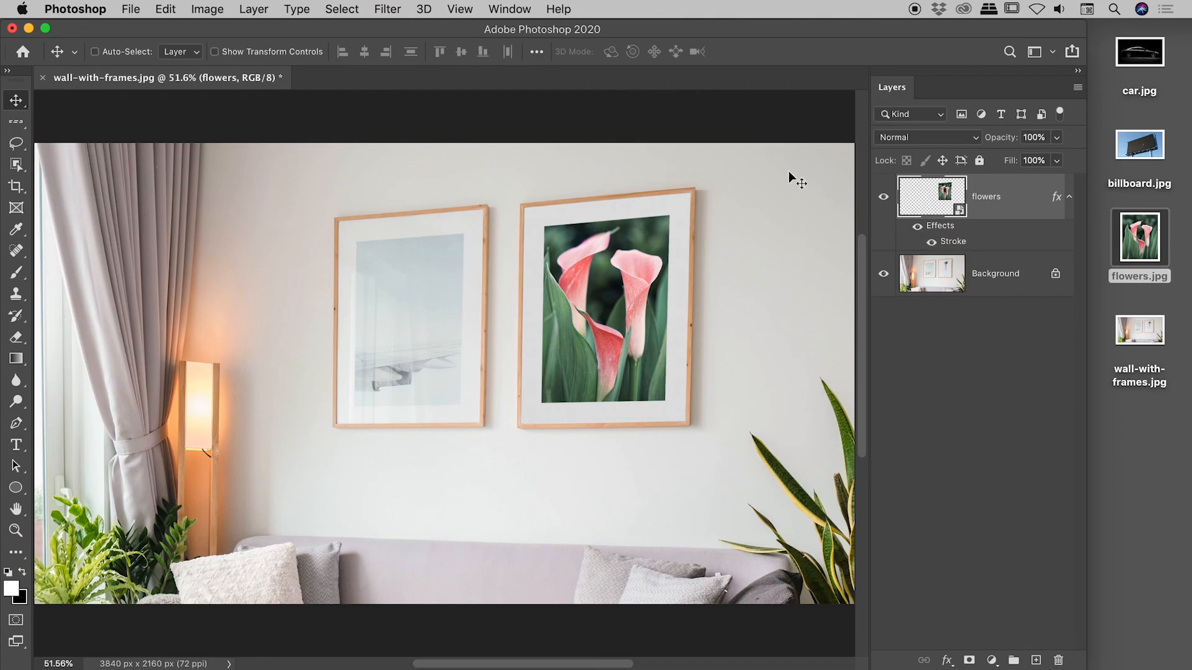
{"action": "mouse_move", "coordinate": [771, 138]}
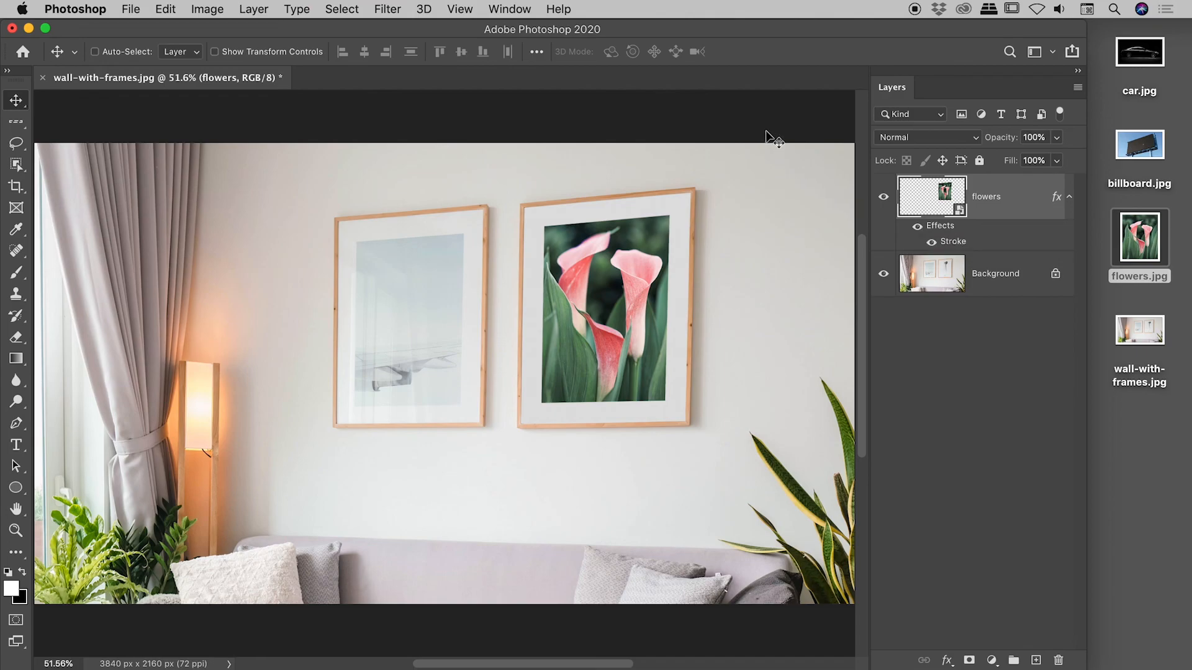